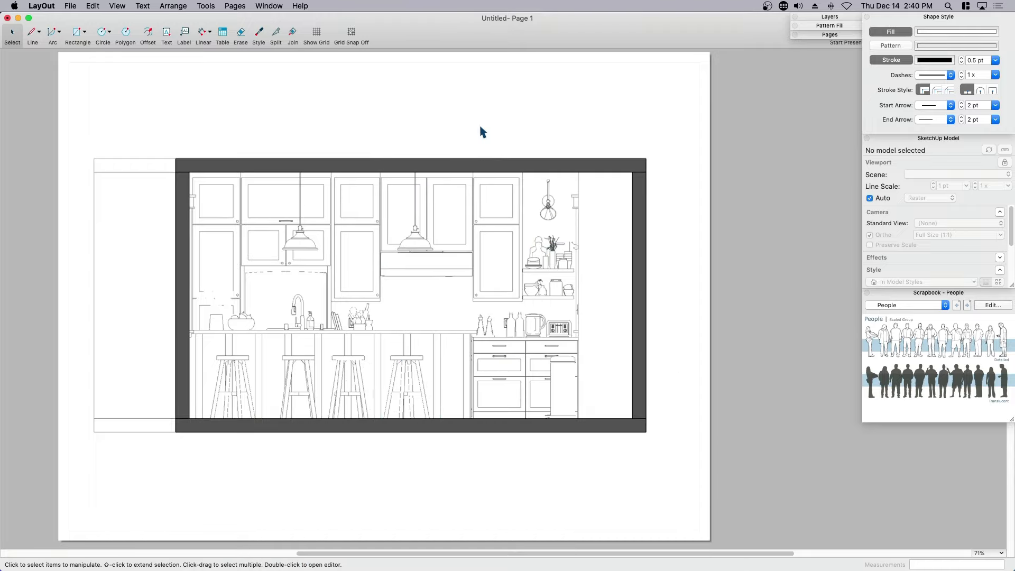
- Switch from the LayOut page to the SketchUp woman-and-cat model
key(F3)
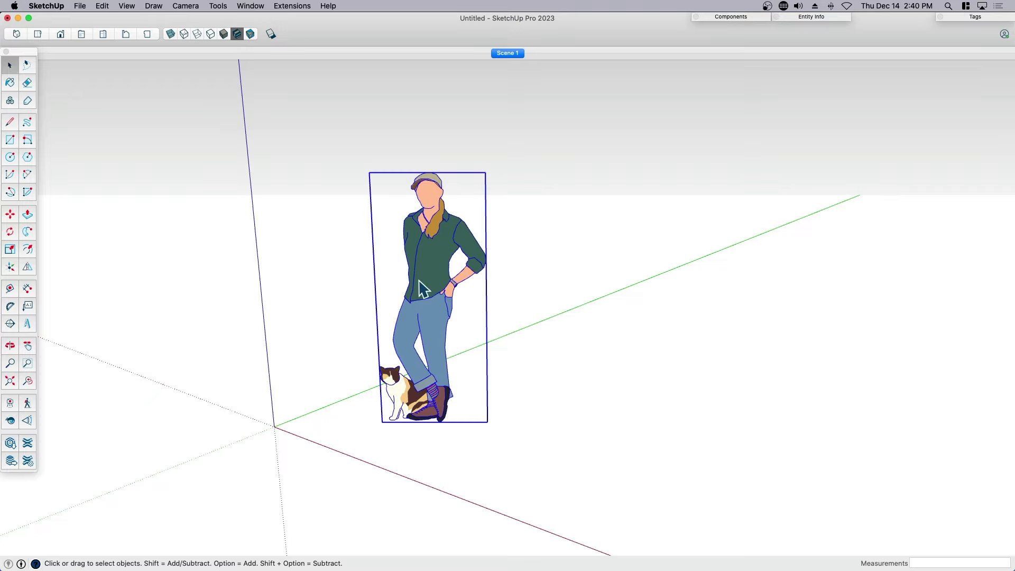
click(10, 345)
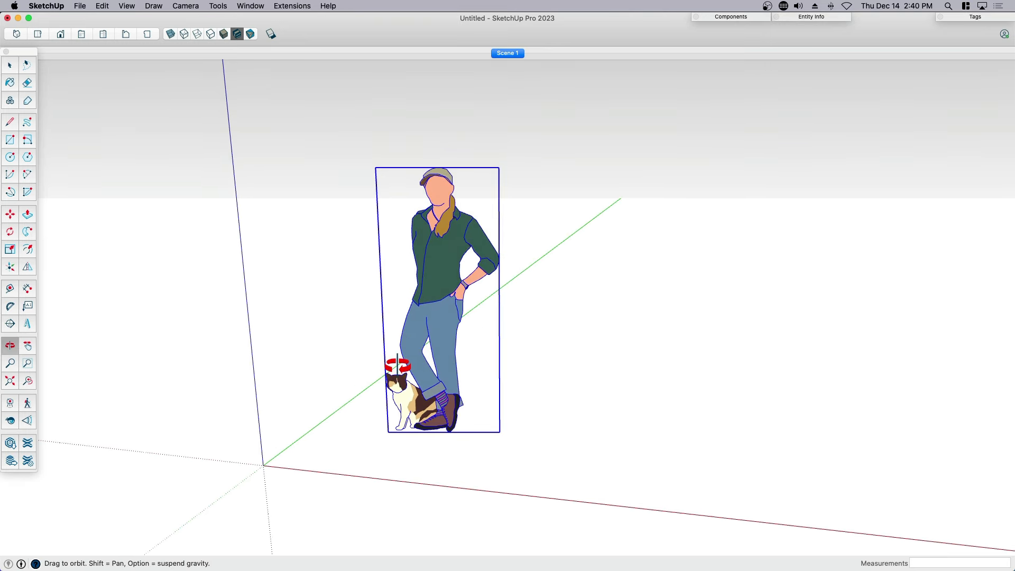
click(9, 63)
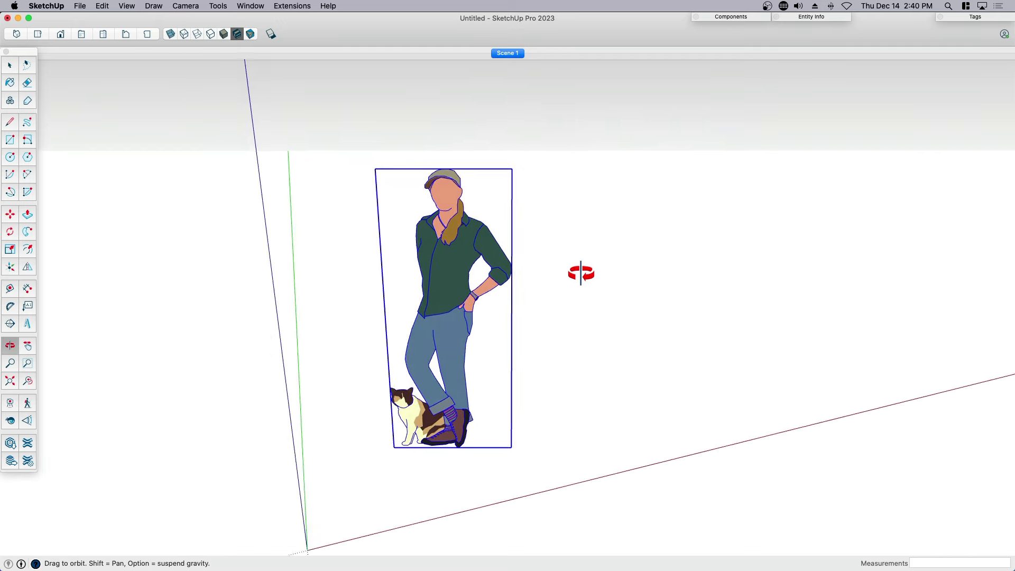
drag(580, 273, 473, 271)
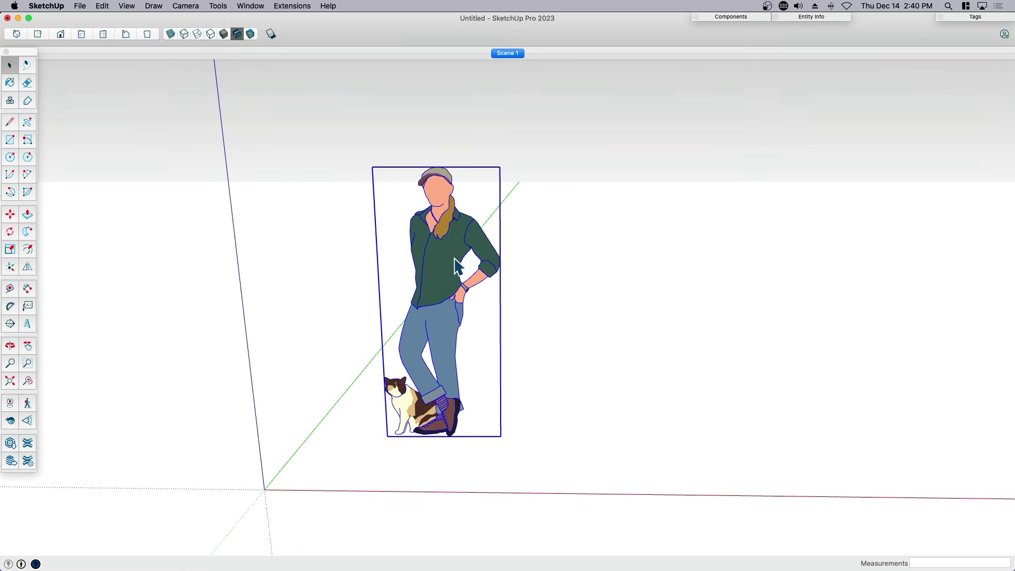
- Set the camera to Parallel Projection and the Front standard view of the figure
click(185, 5)
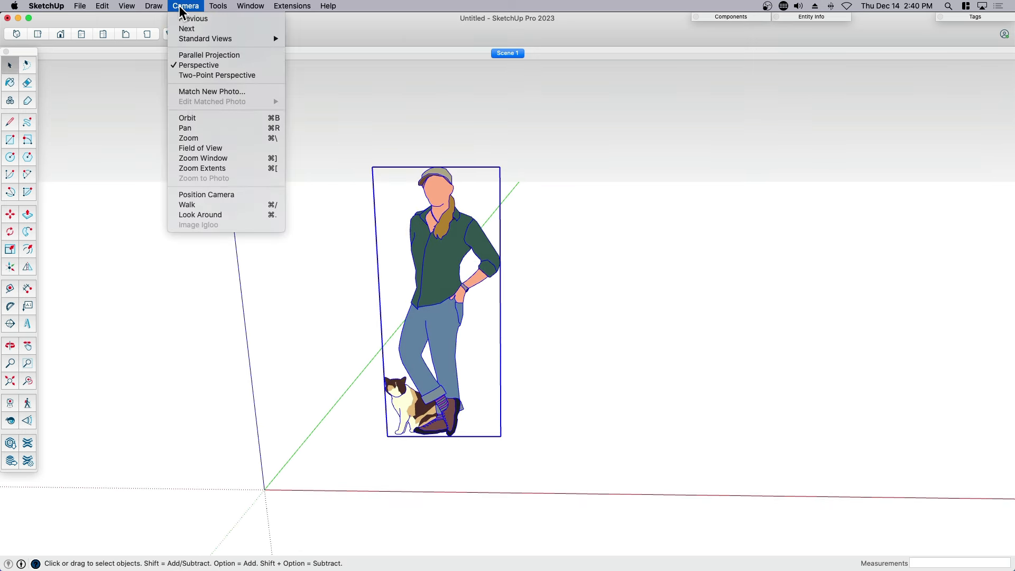
mouse_move(208, 55)
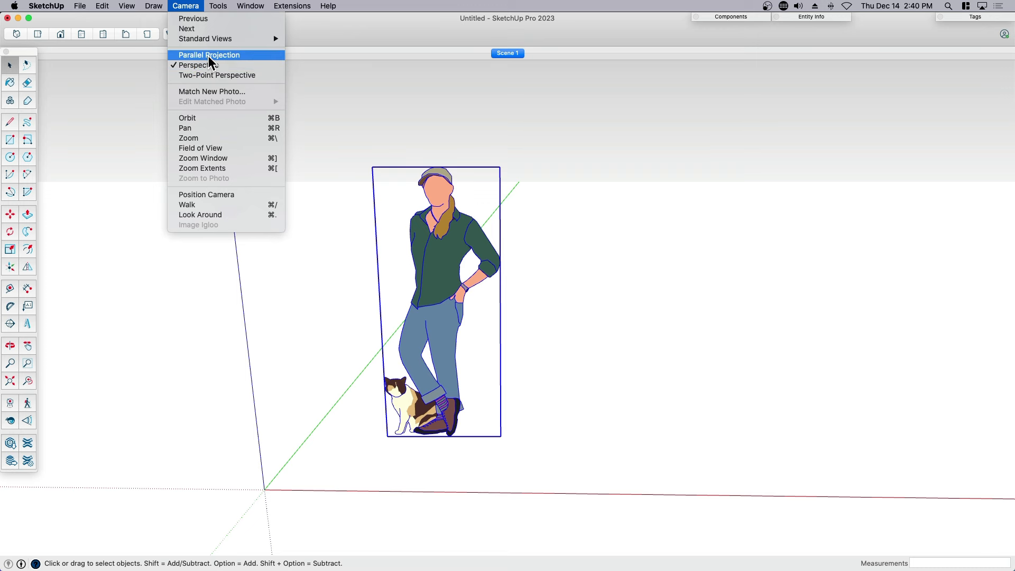
click(208, 55)
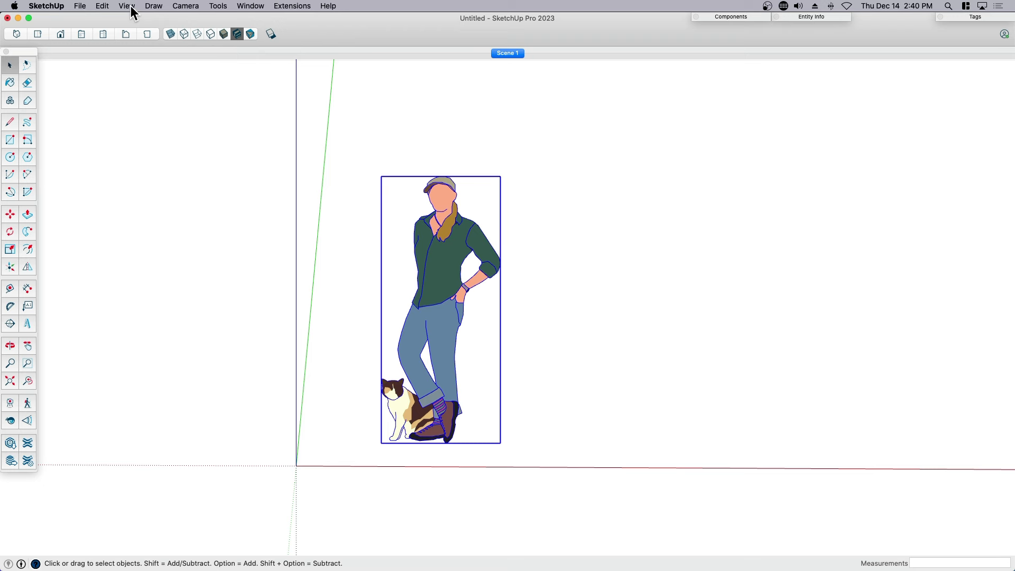
click(129, 5)
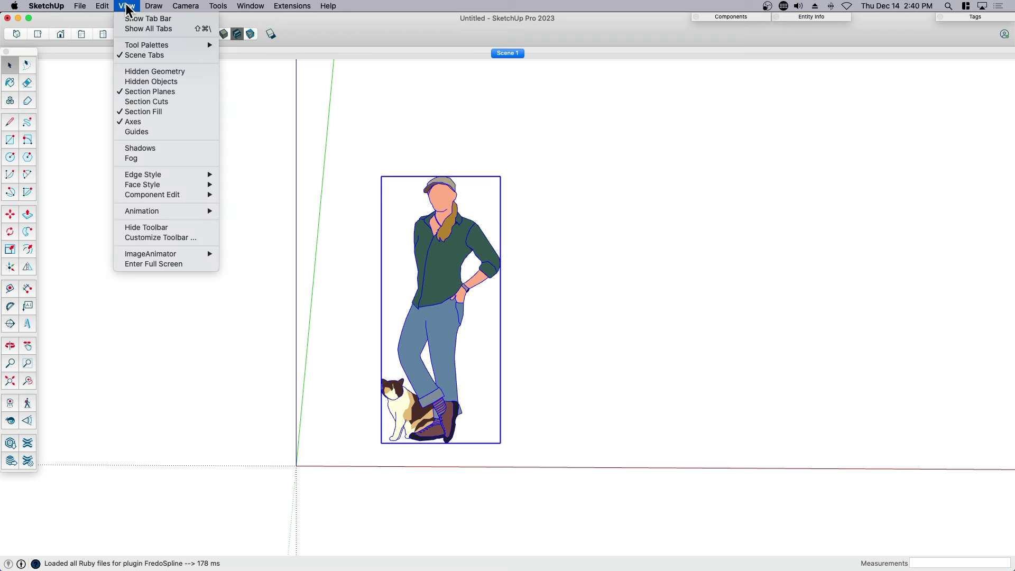
click(185, 6)
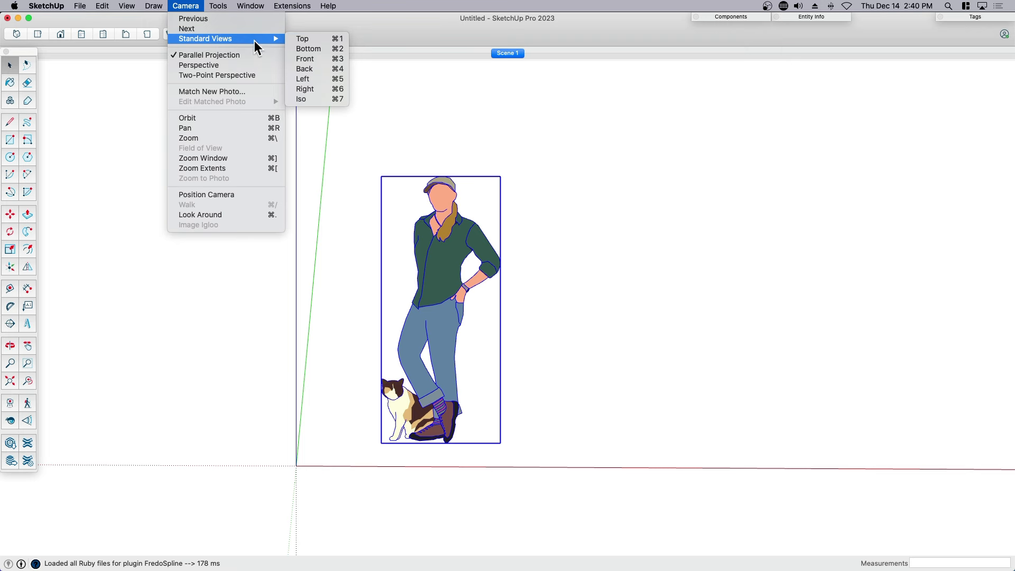
mouse_move(319, 63)
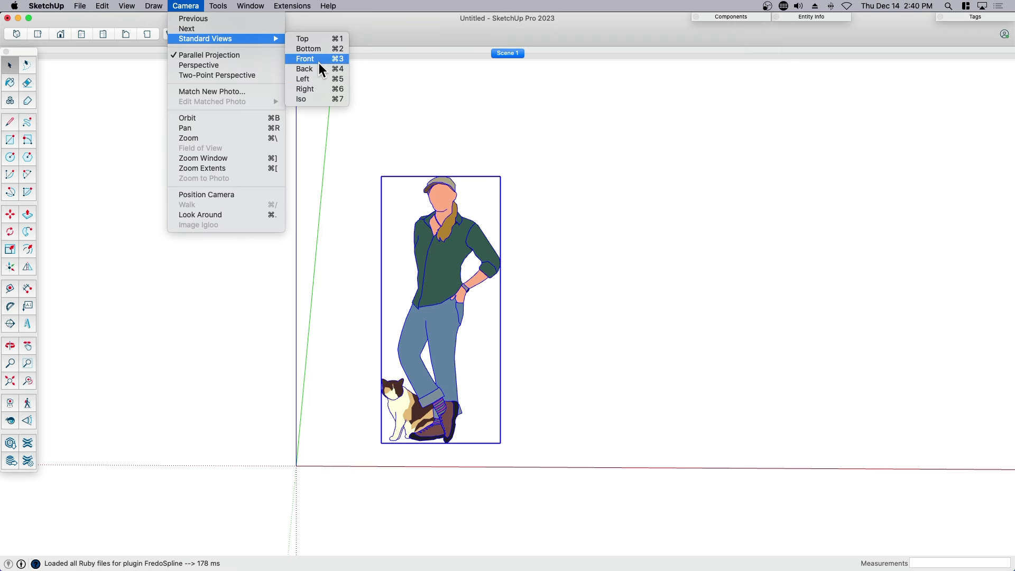
click(305, 60)
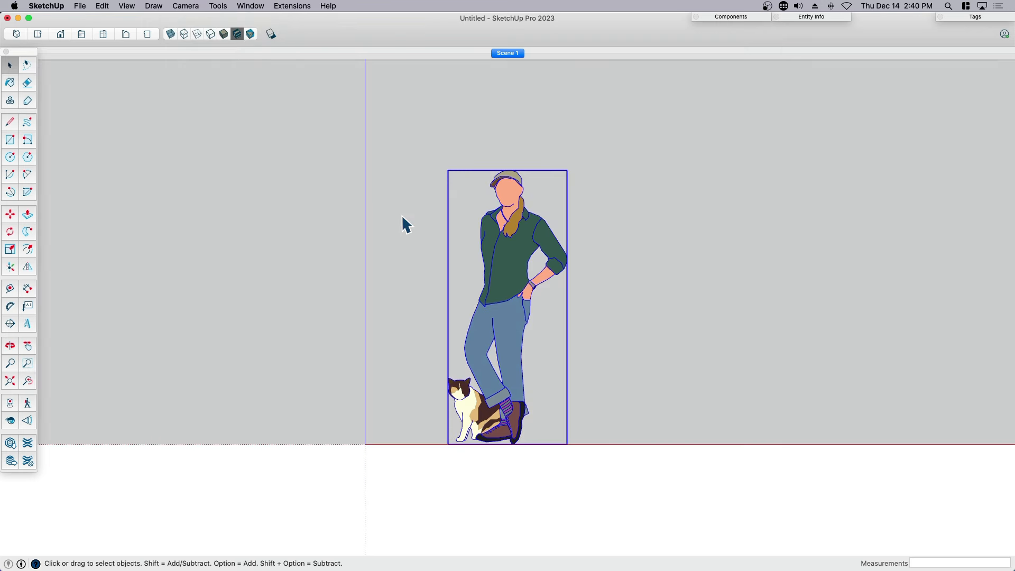
- Explode the woman-and-cat component into loose geometry and ready the Paint Bucket
right_click(504, 261)
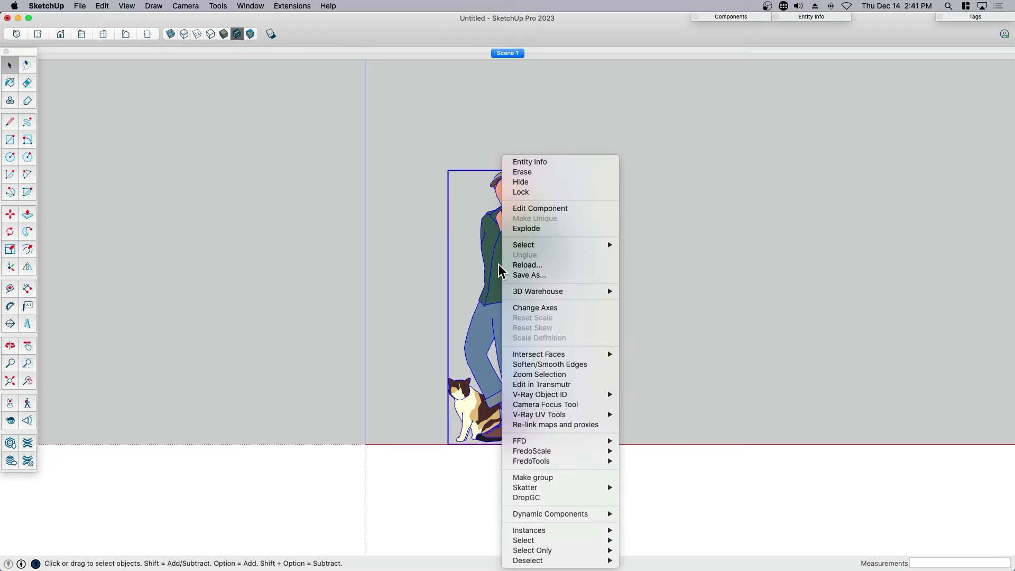
mouse_move(491, 273)
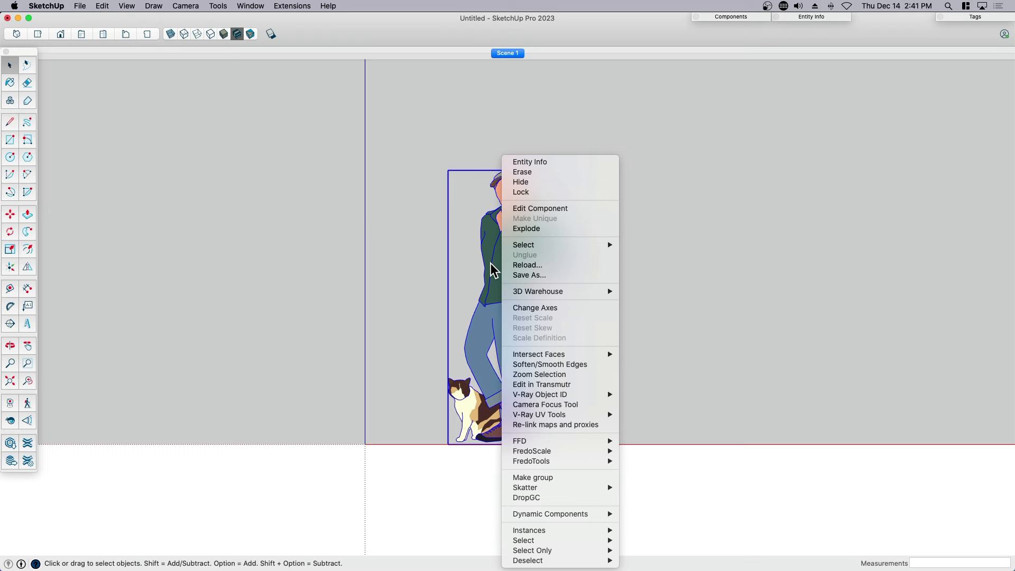
mouse_move(527, 229)
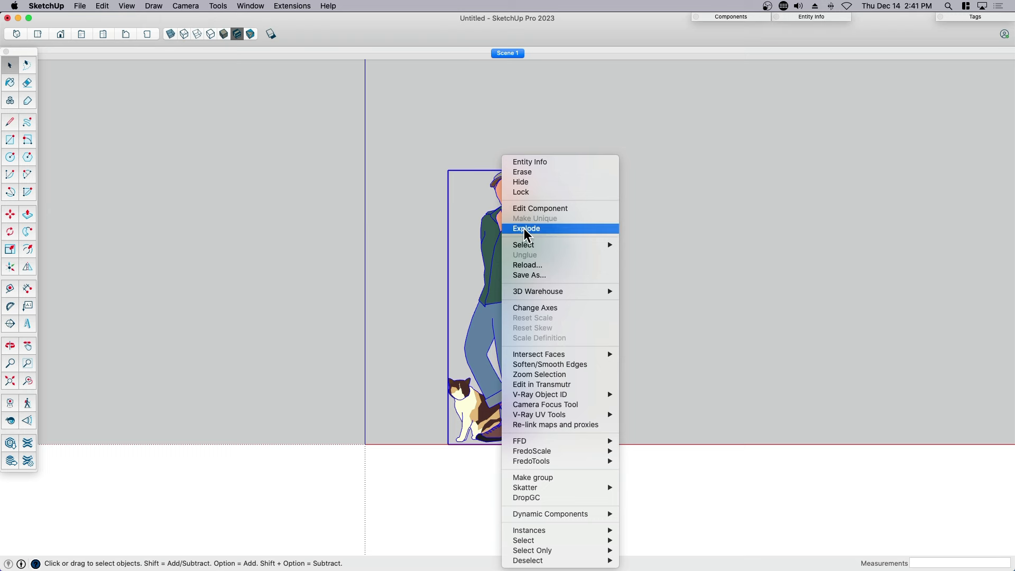
click(527, 229)
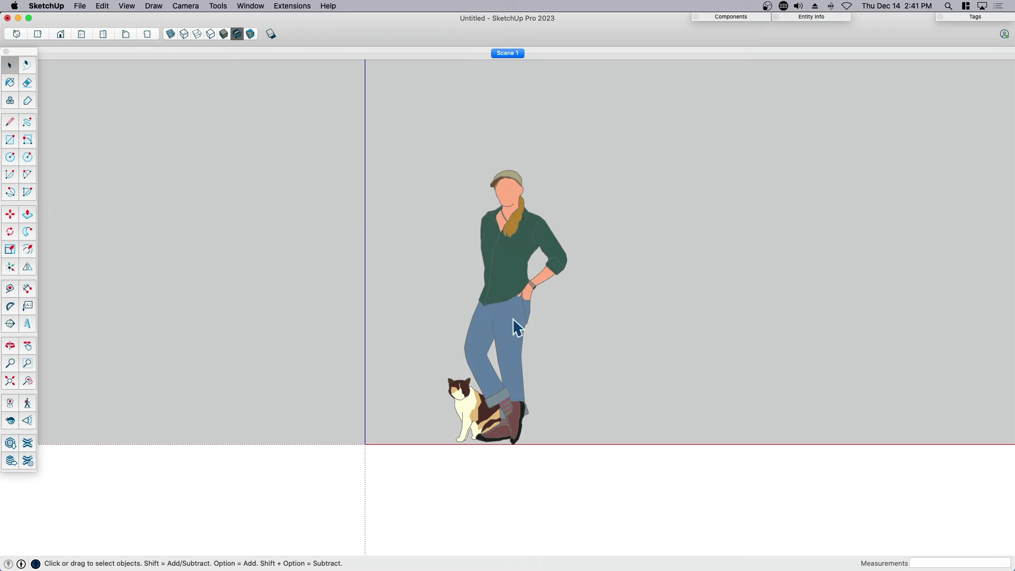
click(10, 83)
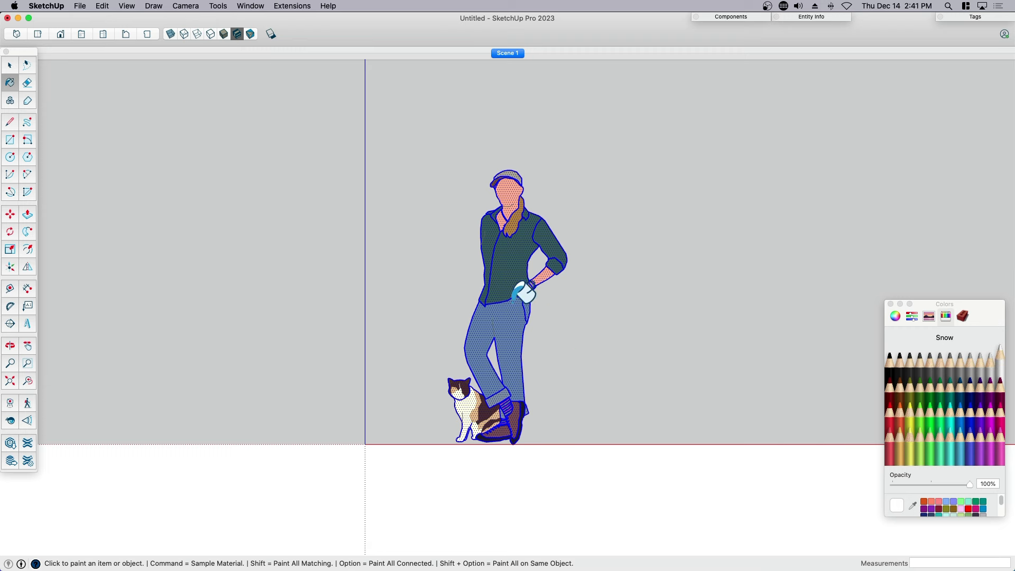
- Paint all the figure's faces Snow white so only the outlines remain
click(11, 63)
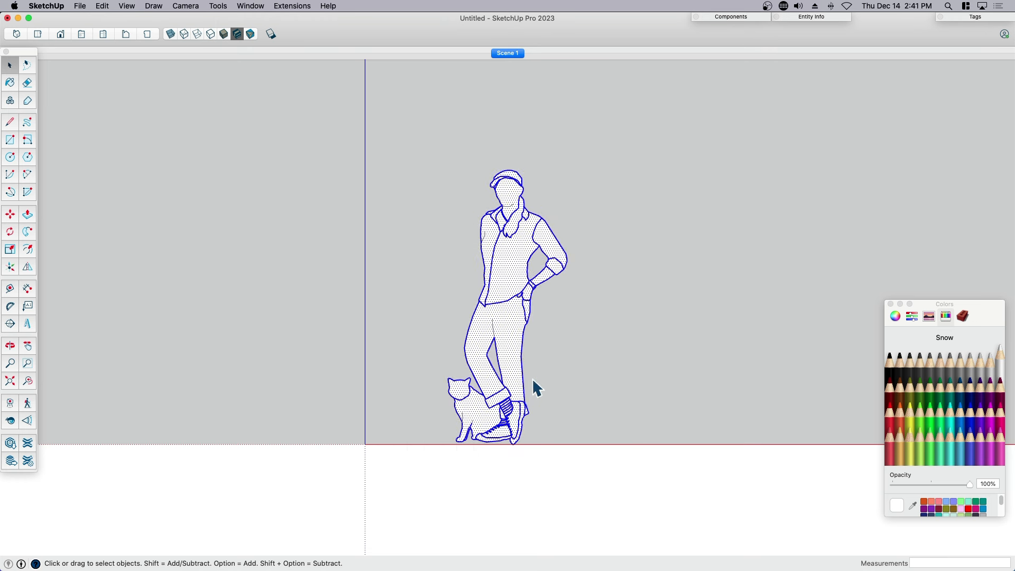
mouse_move(540, 476)
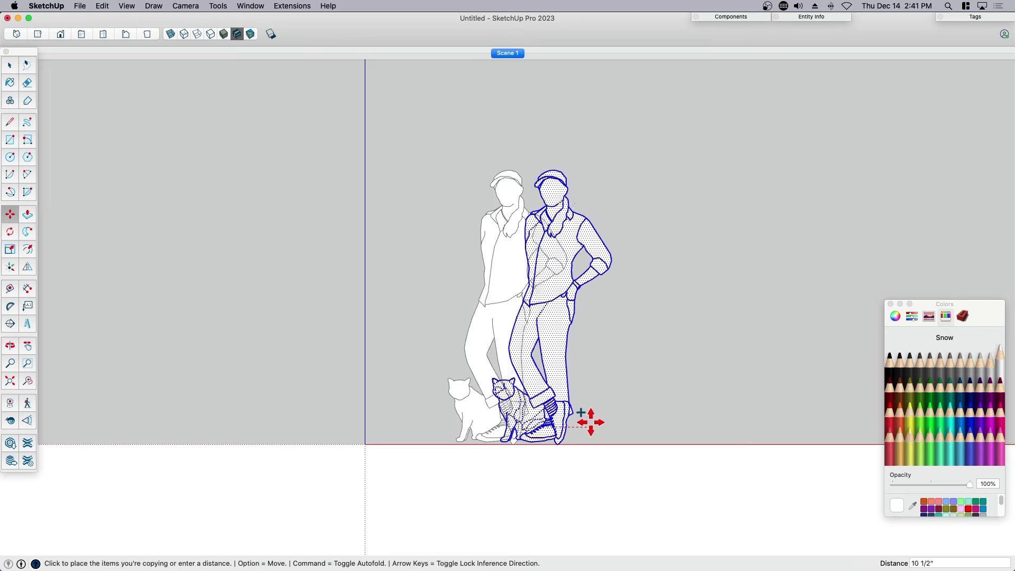
- Move-copy the white figure to the right and frame both copies
drag(591, 422, 701, 422)
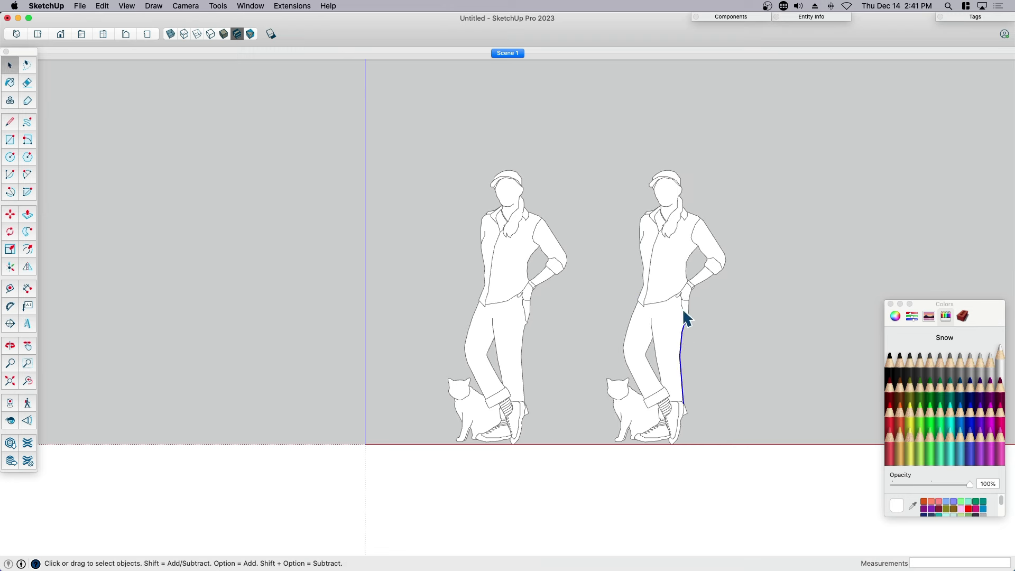
mouse_move(620, 353)
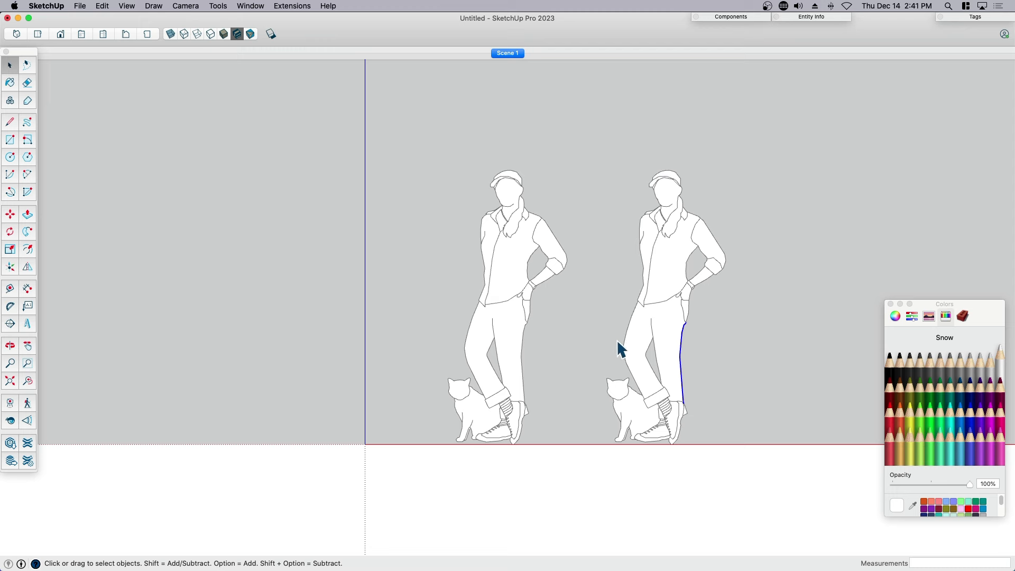
drag(619, 350, 563, 330)
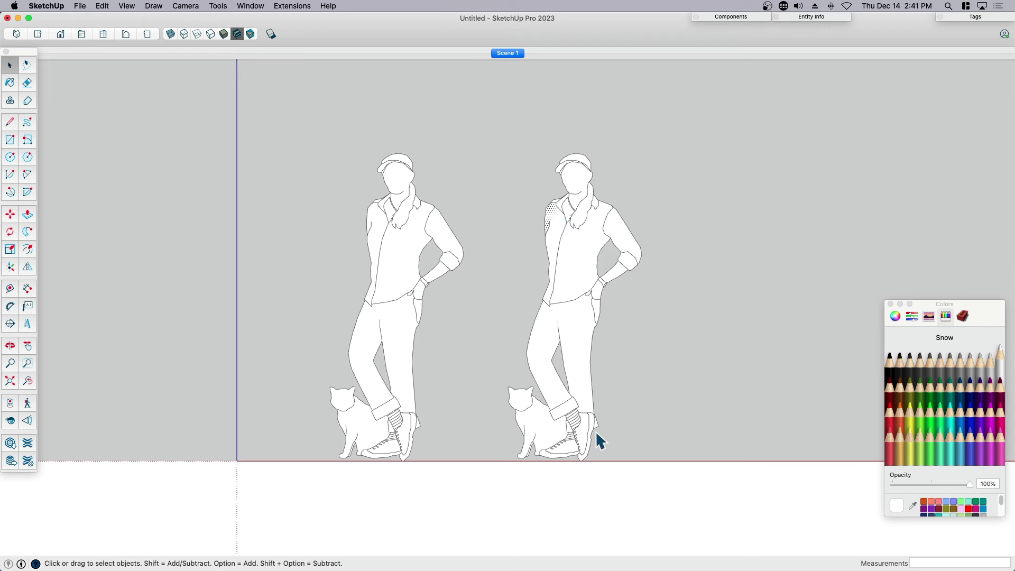
mouse_move(540, 358)
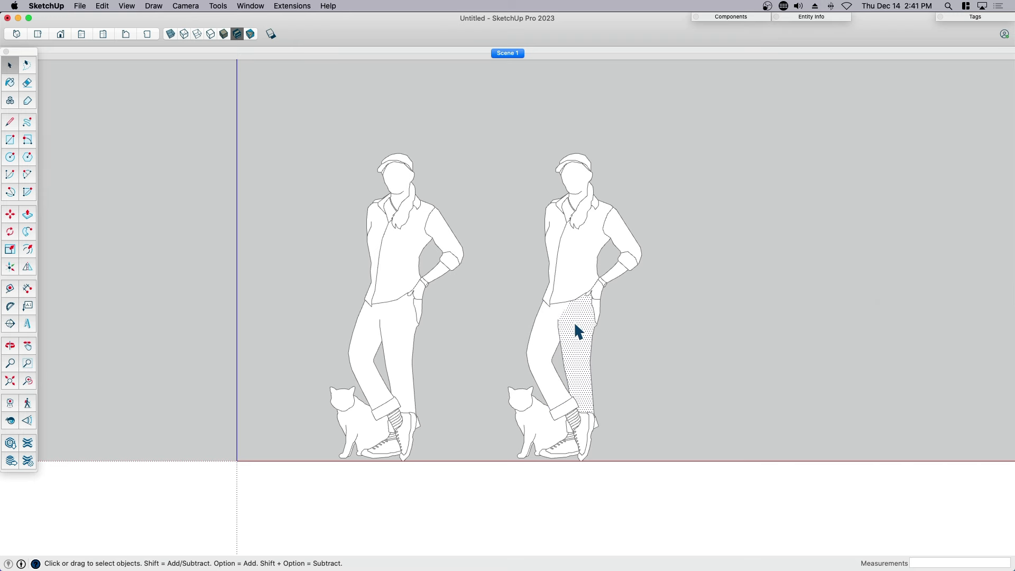
- Draw a tall backing rectangle enclosing the second white figure
click(8, 139)
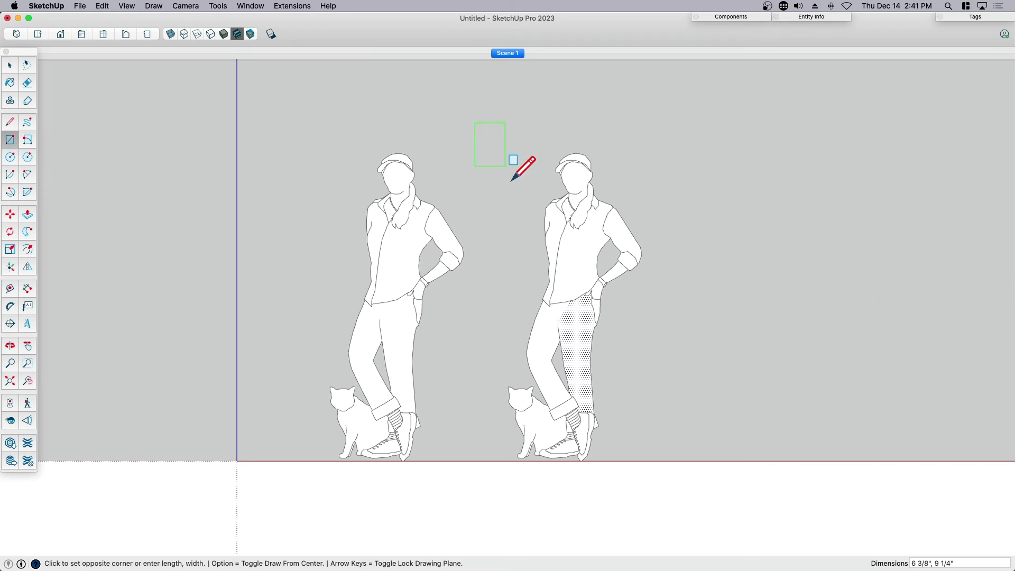
drag(514, 160, 582, 296)
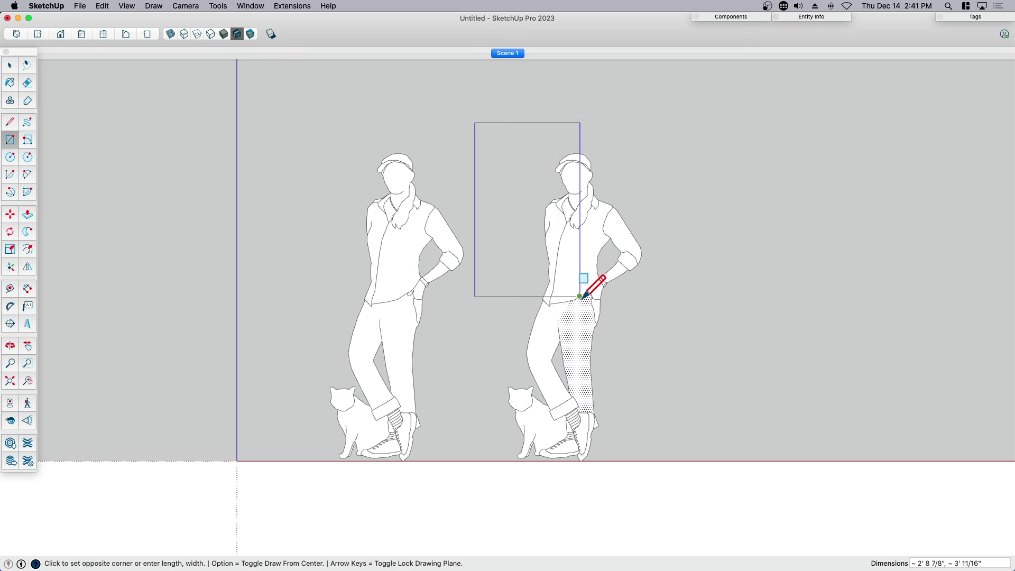
click(10, 64)
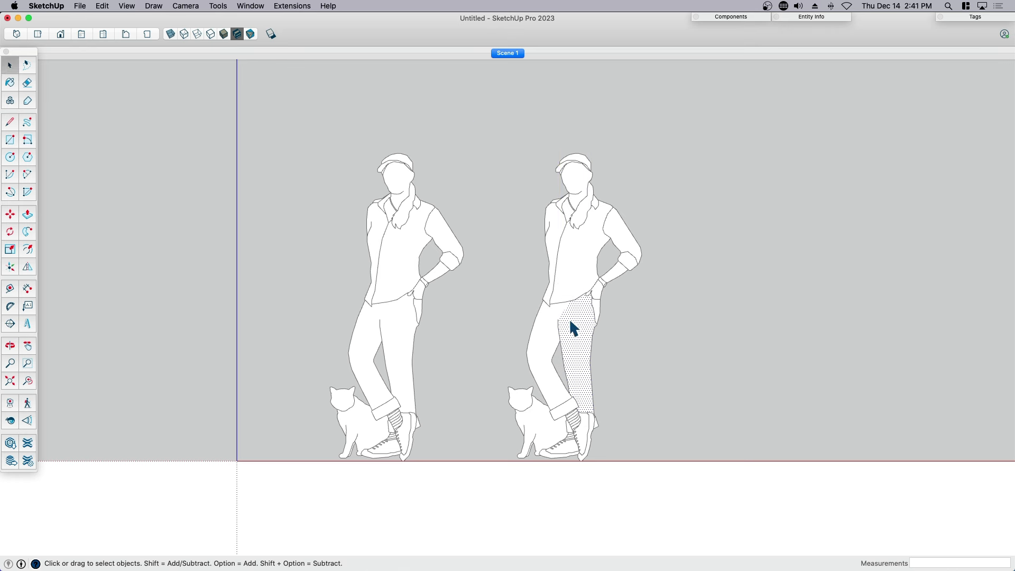
click(9, 140)
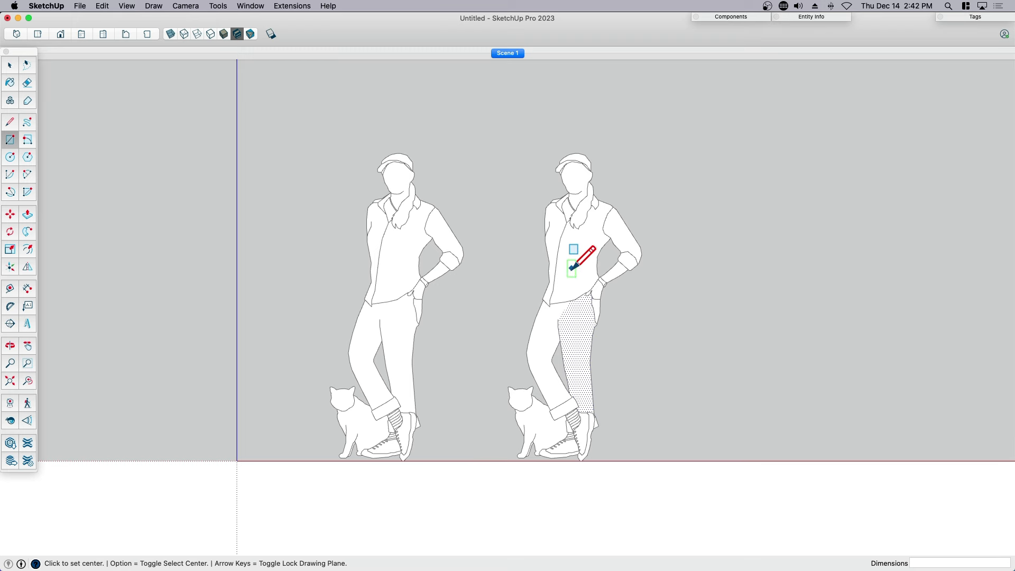
mouse_move(575, 277)
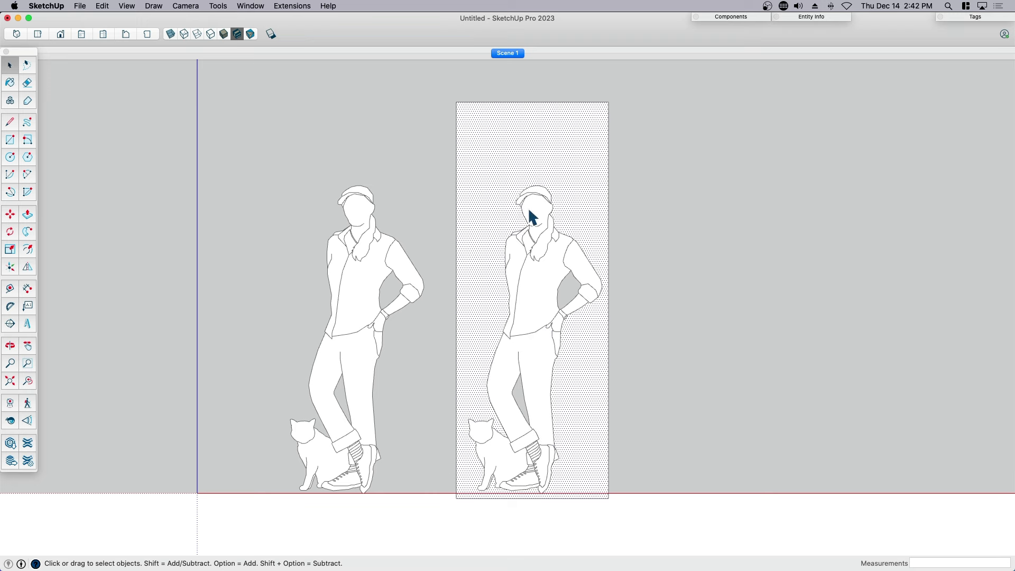
click(8, 121)
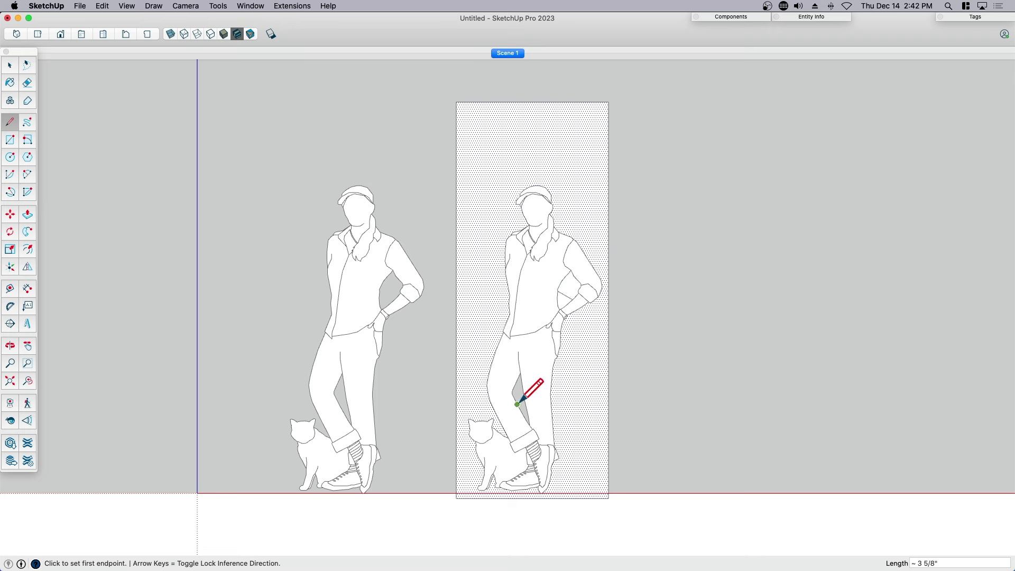
mouse_move(525, 400)
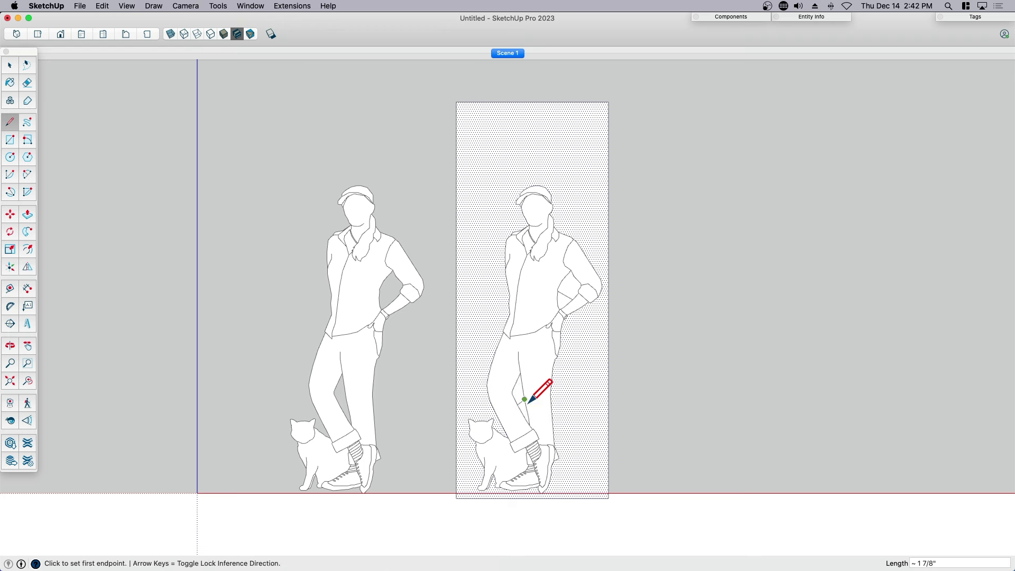
- Select the gap face beside the arm plus the surrounding rectangle face
click(28, 82)
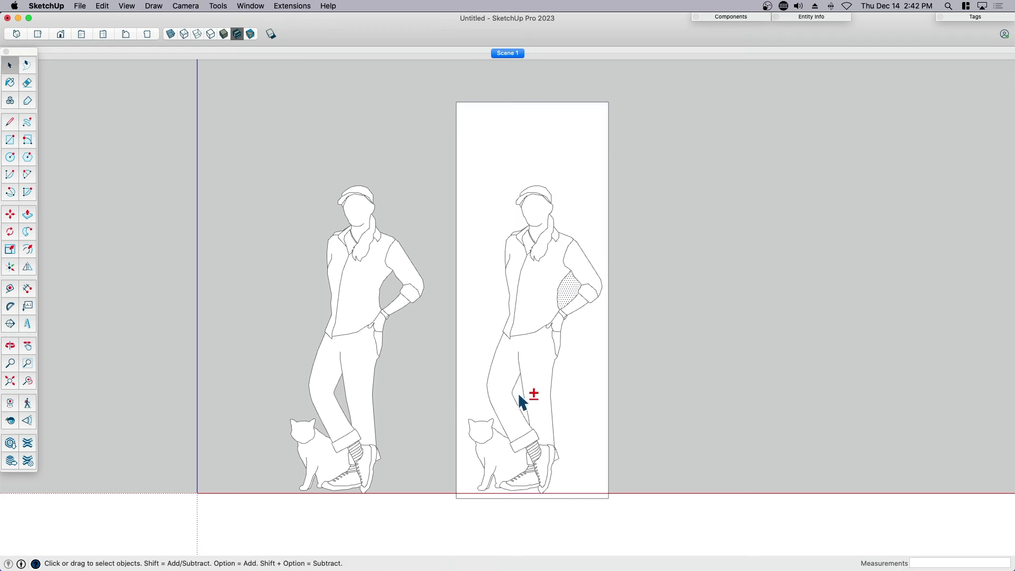
click(9, 214)
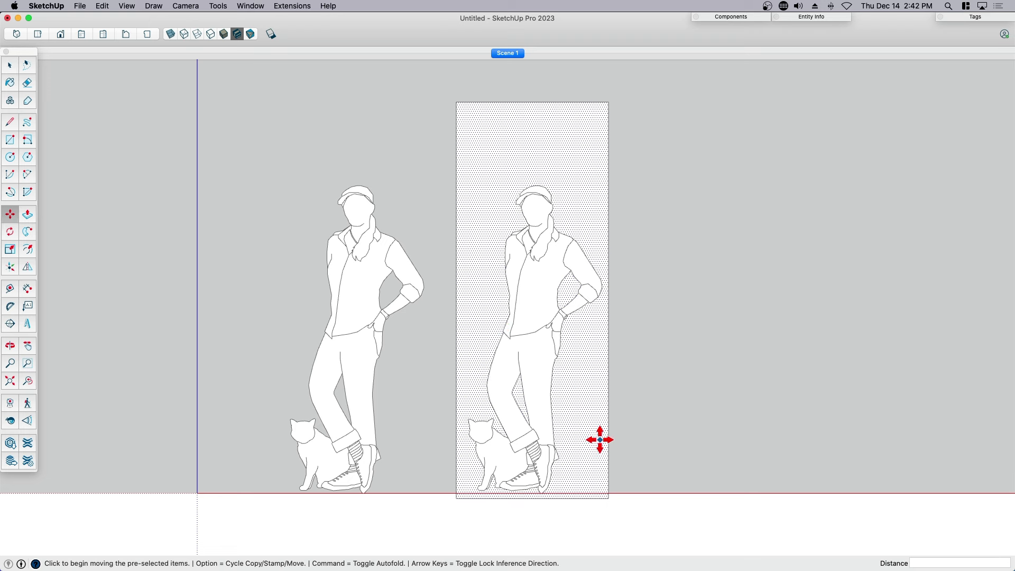
- Copy the background face to the right, leaving a figure-shaped opening, and frame all three
drag(599, 440, 667, 440)
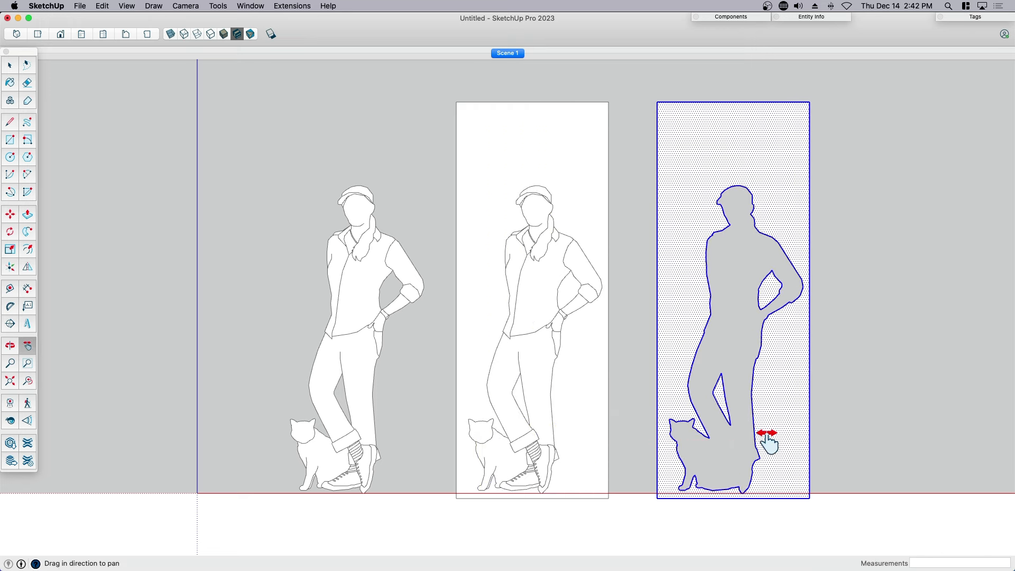
drag(768, 439, 532, 267)
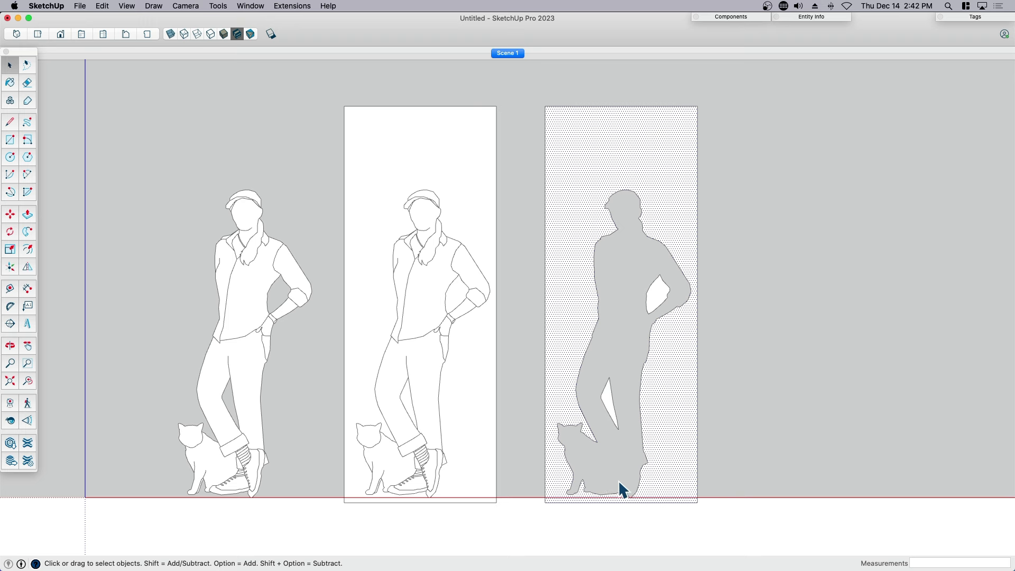
mouse_move(632, 307)
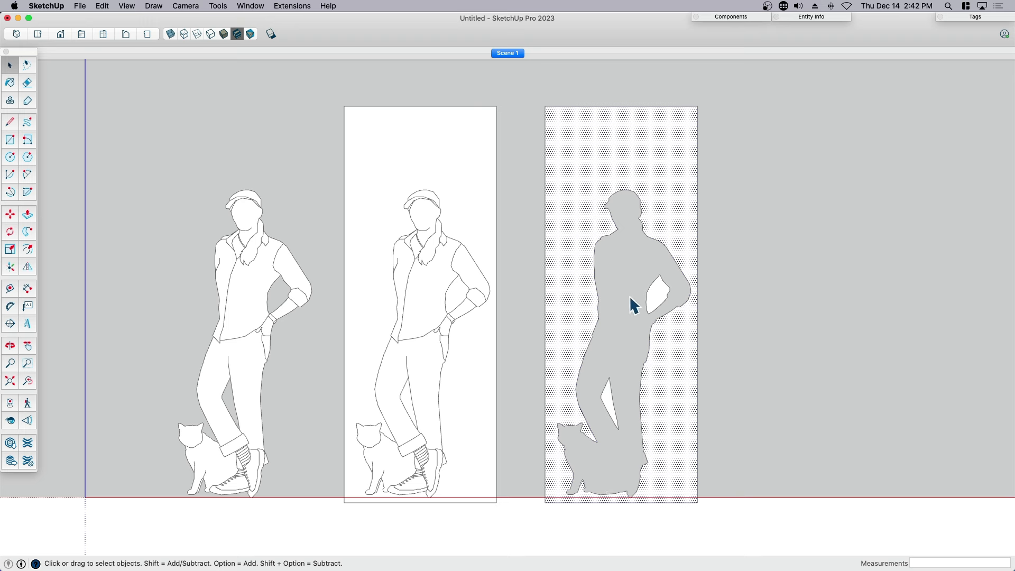
- Draw a short line across the hips to close the cut-out into its own face
click(9, 120)
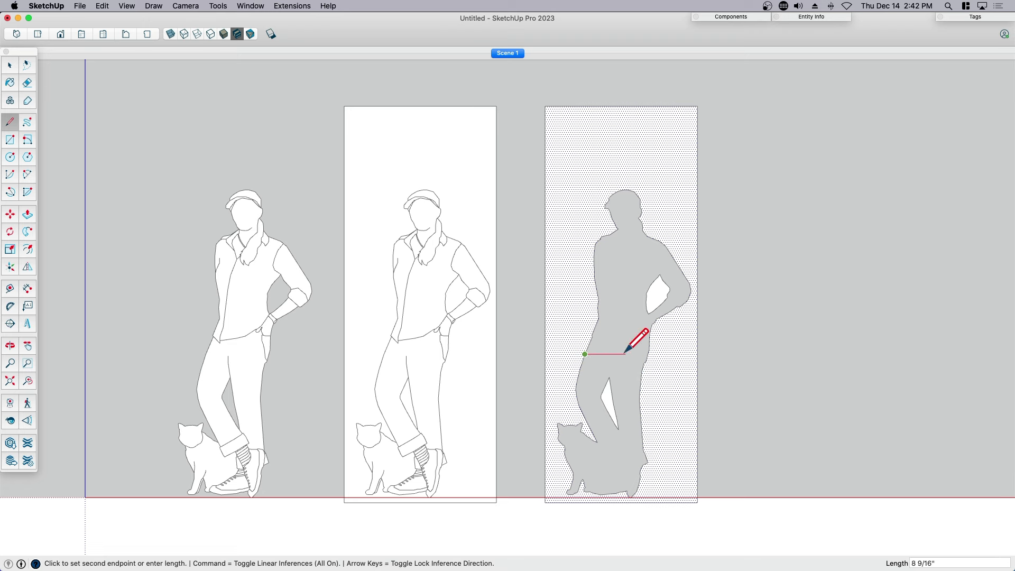
click(586, 355)
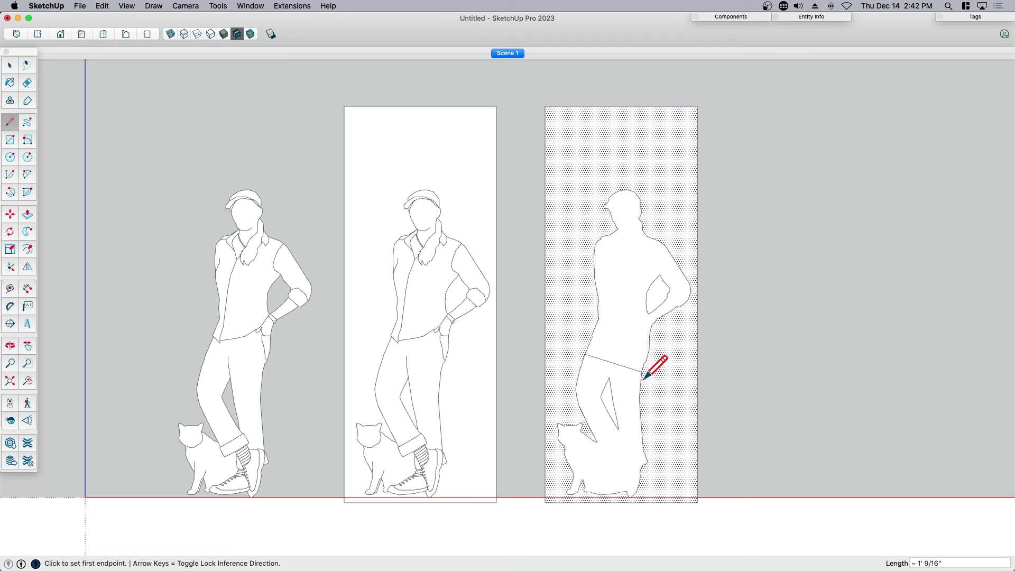
mouse_move(641, 371)
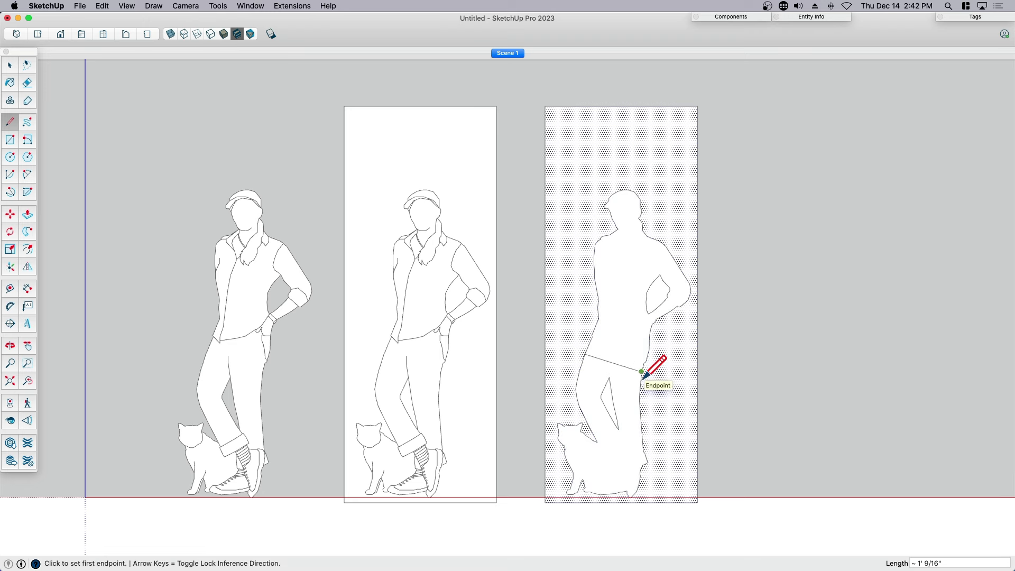
click(28, 83)
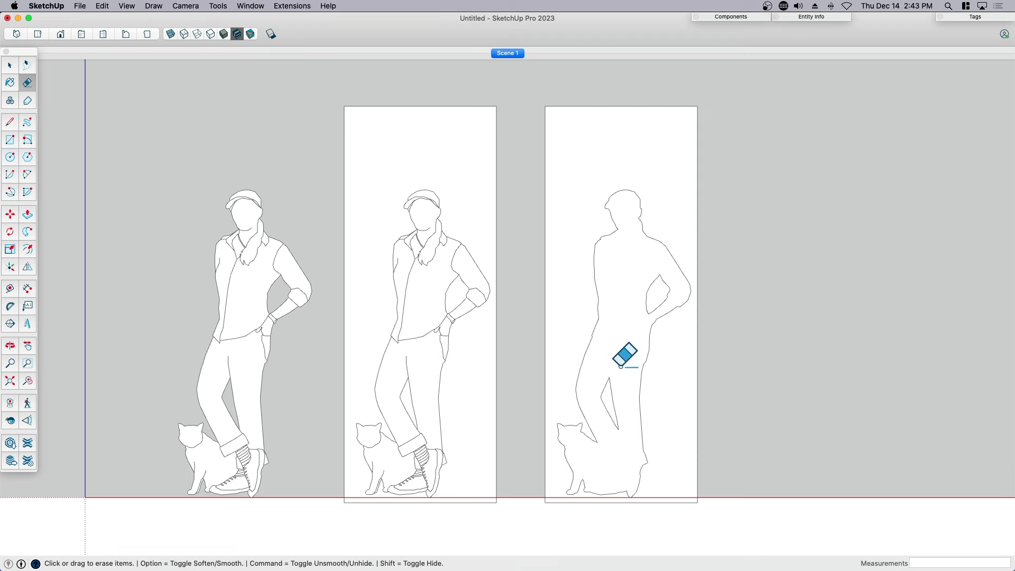
- Erase the hip helper line and move the silhouette face out of the rectangle
click(10, 63)
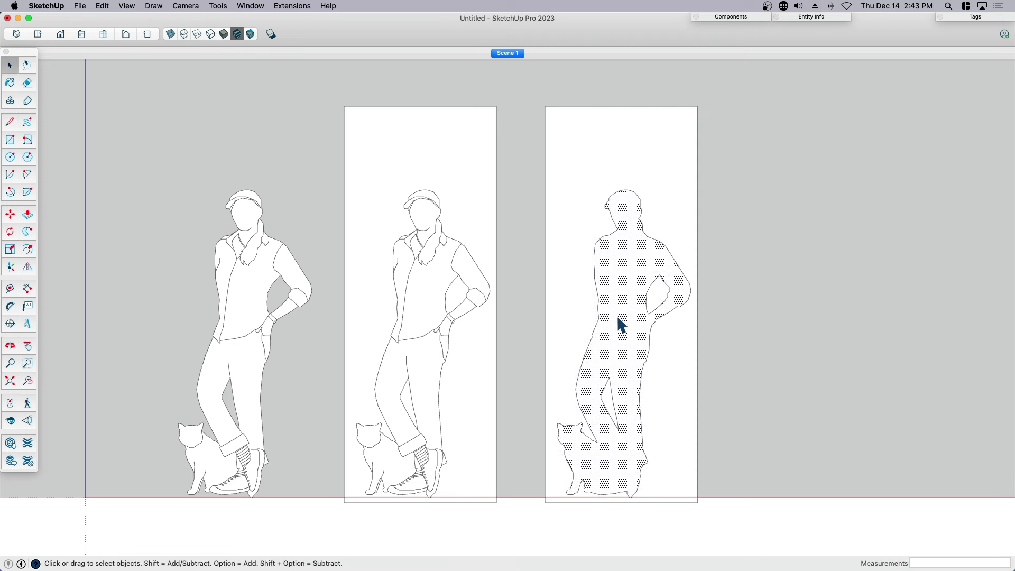
click(10, 212)
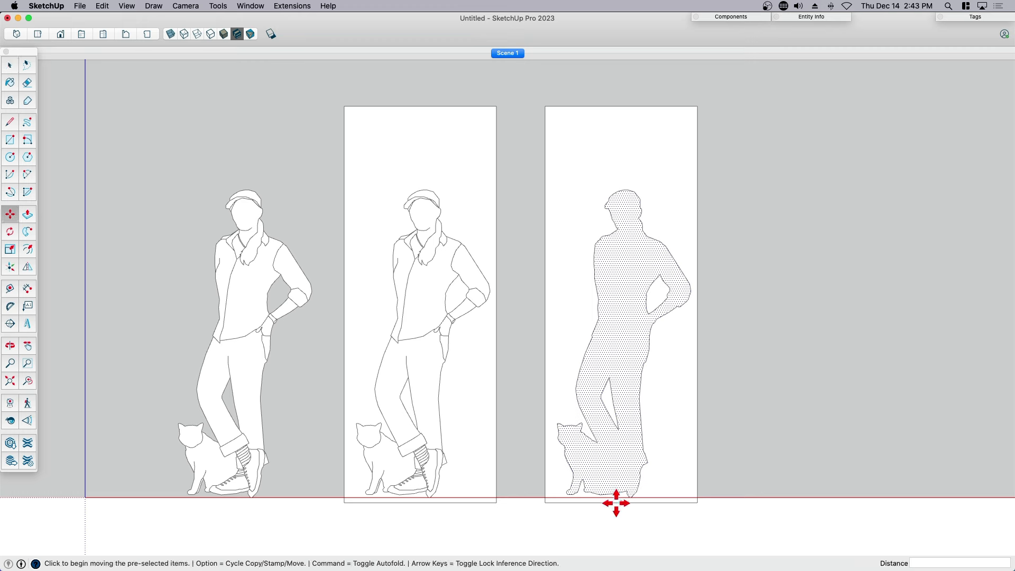
drag(616, 504, 757, 504)
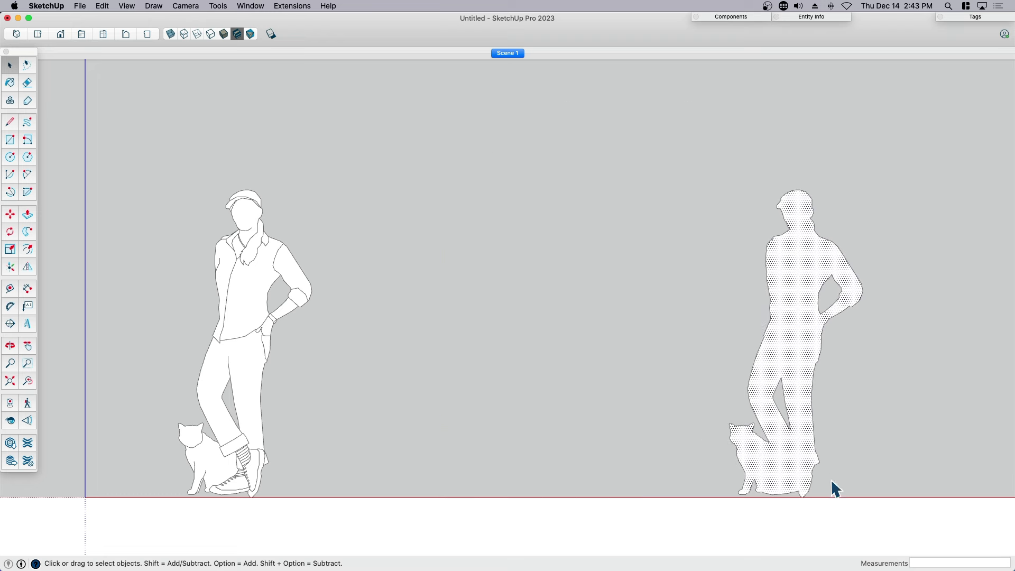
- Move the silhouette beside the line-drawn woman and cat and centre both in view
drag(835, 488, 509, 489)
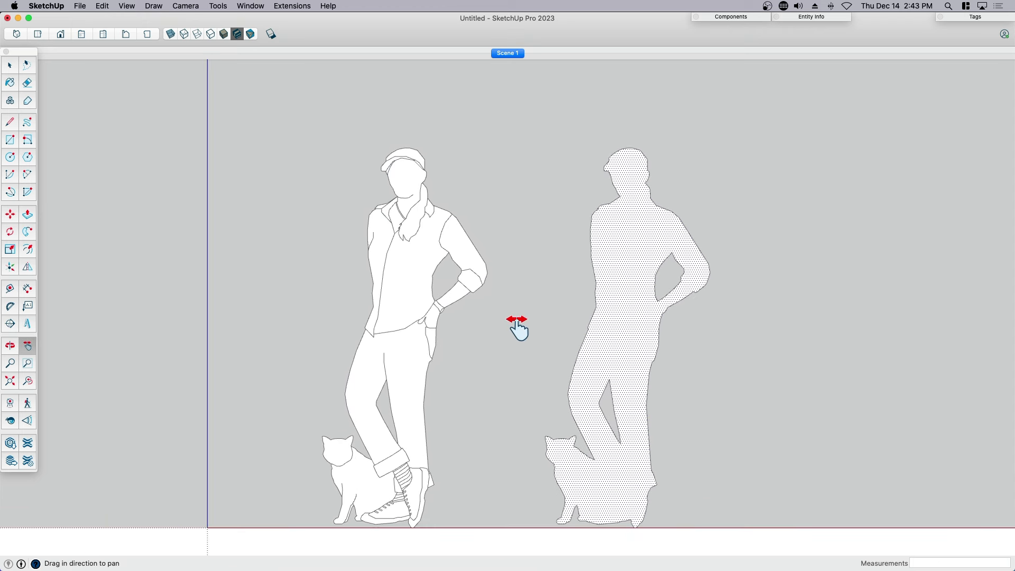
drag(519, 323, 531, 391)
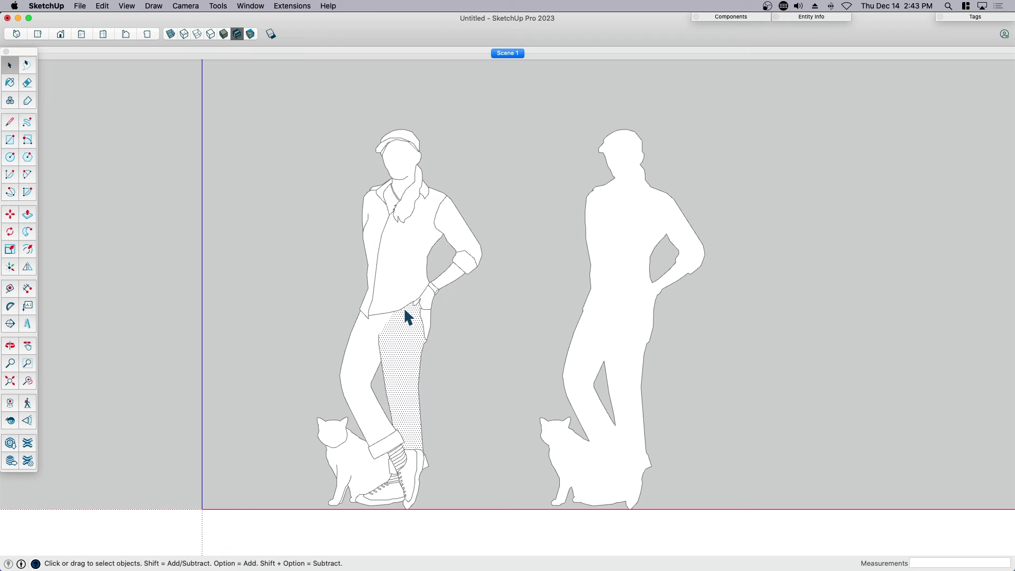
mouse_move(379, 340)
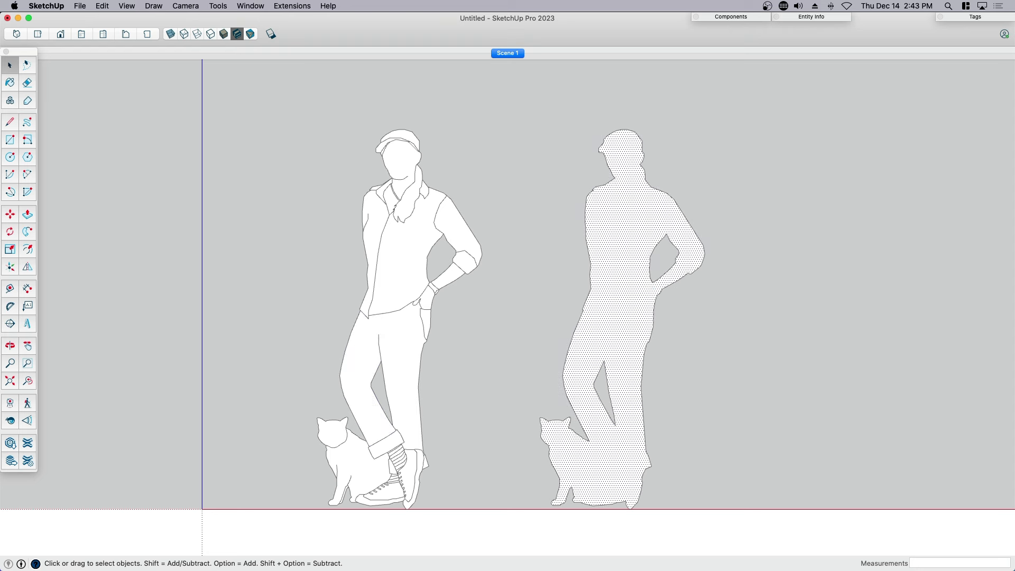
mouse_move(552, 2)
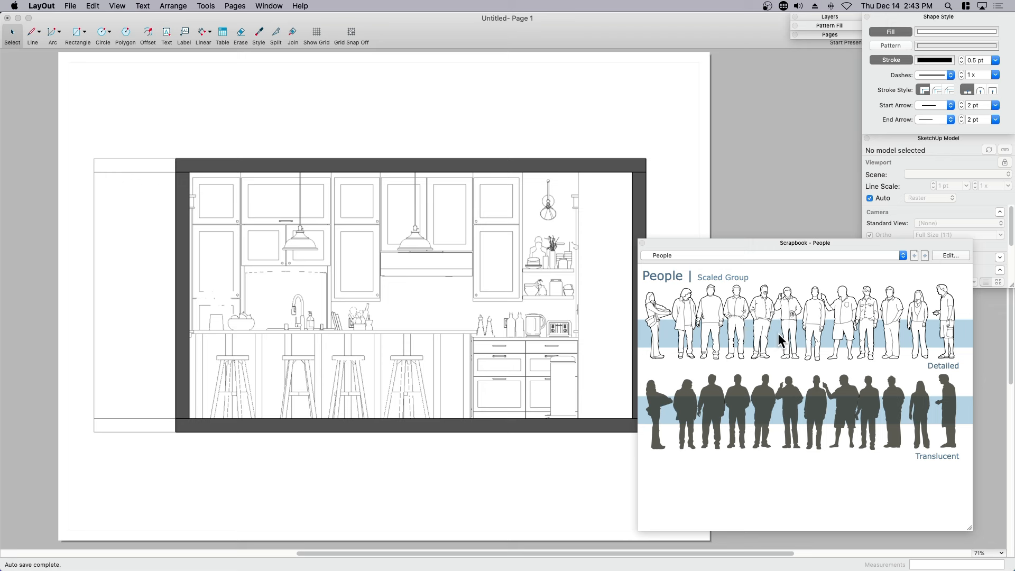
mouse_move(939, 313)
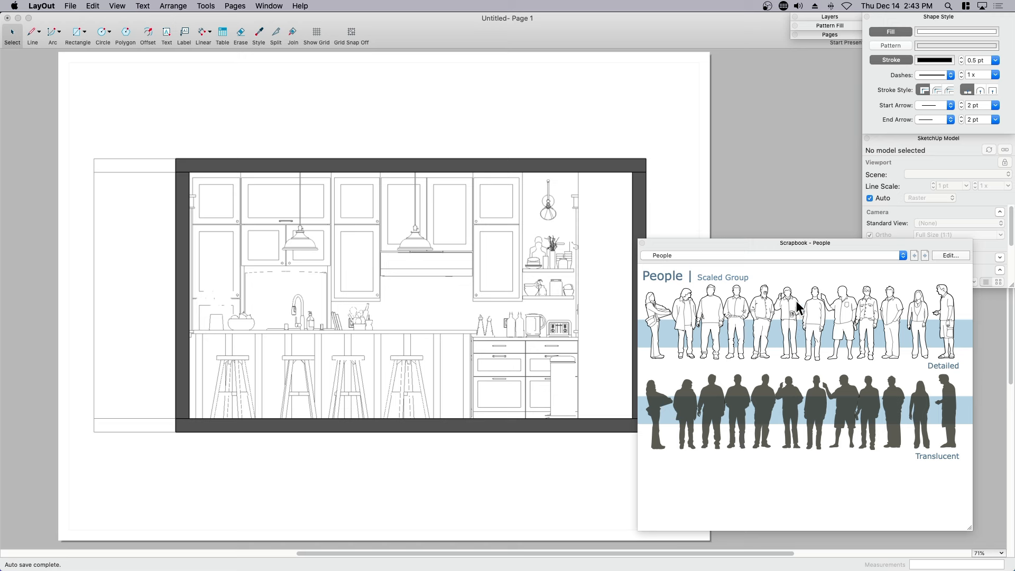
mouse_move(959, 416)
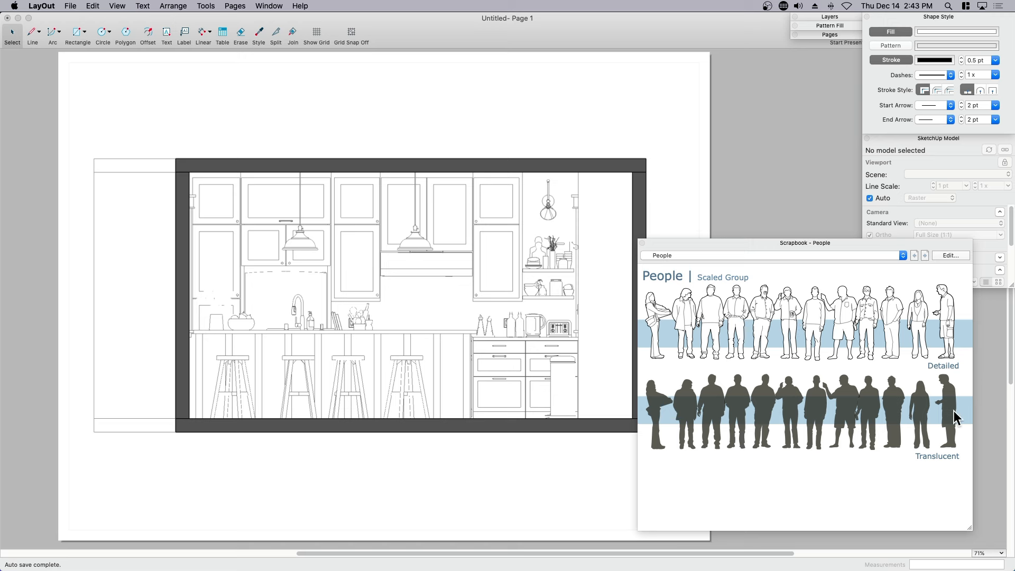
mouse_move(810, 431)
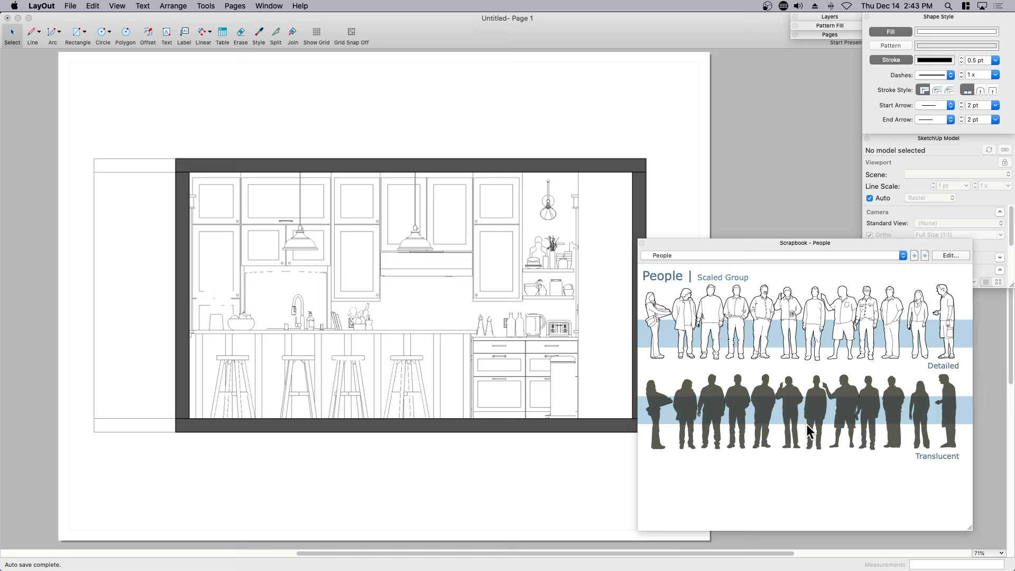
mouse_move(700, 260)
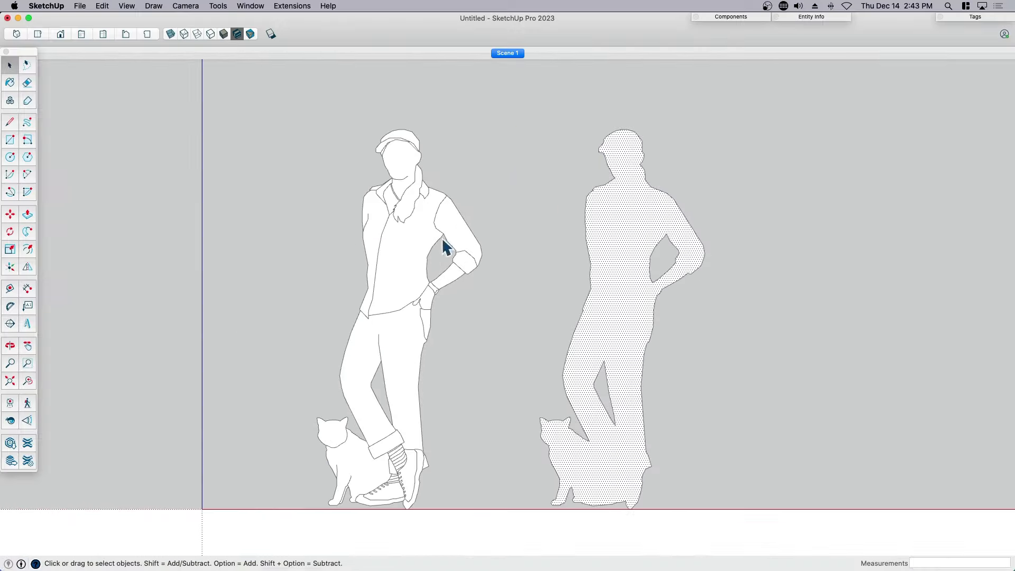
- Paint the silhouette dark grey at about 66% opacity with the Paint Bucket
click(9, 83)
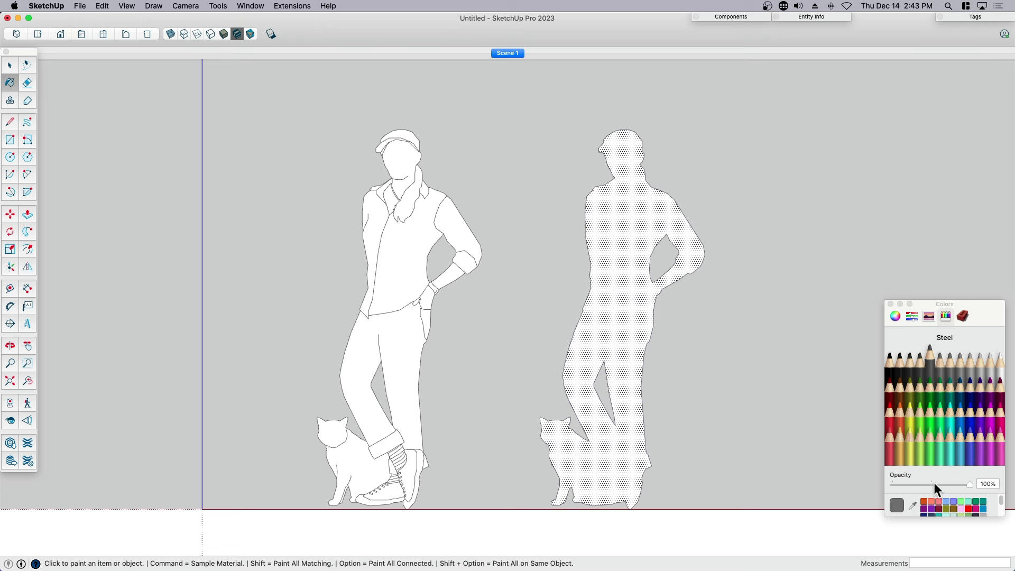
drag(968, 483, 943, 483)
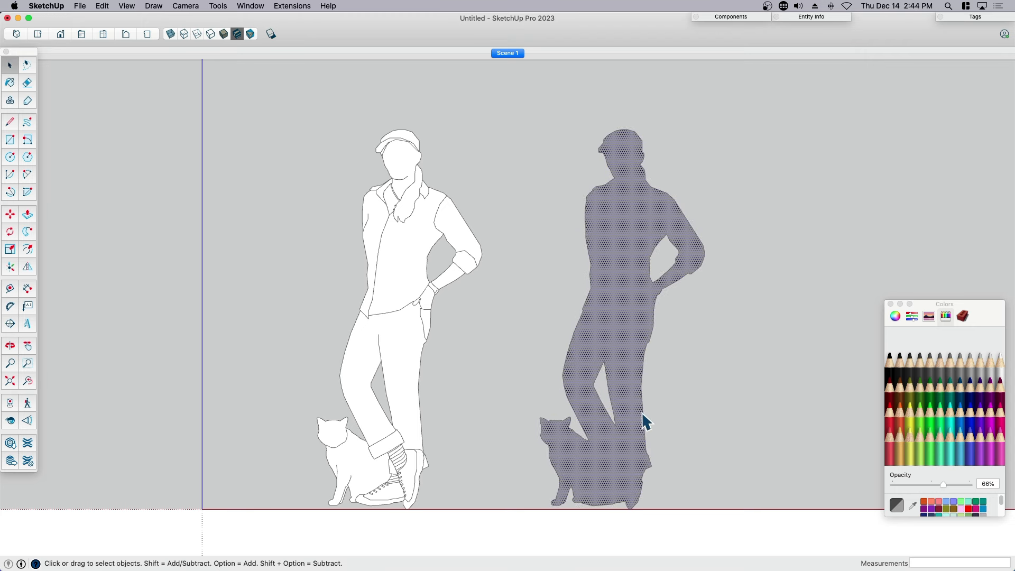
drag(644, 421, 509, 460)
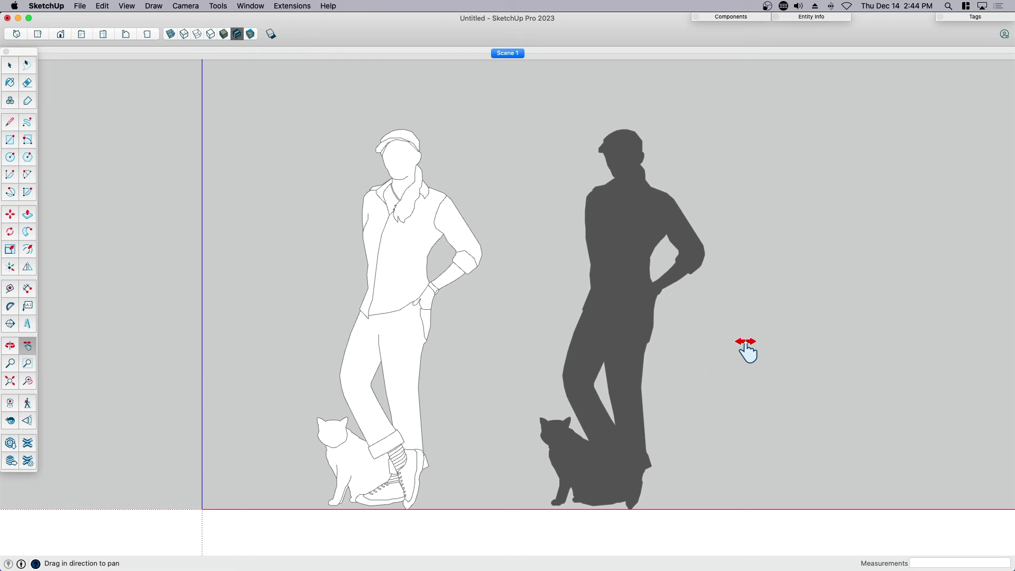
- Return to the saved Scene 1 view of the two figures
click(10, 63)
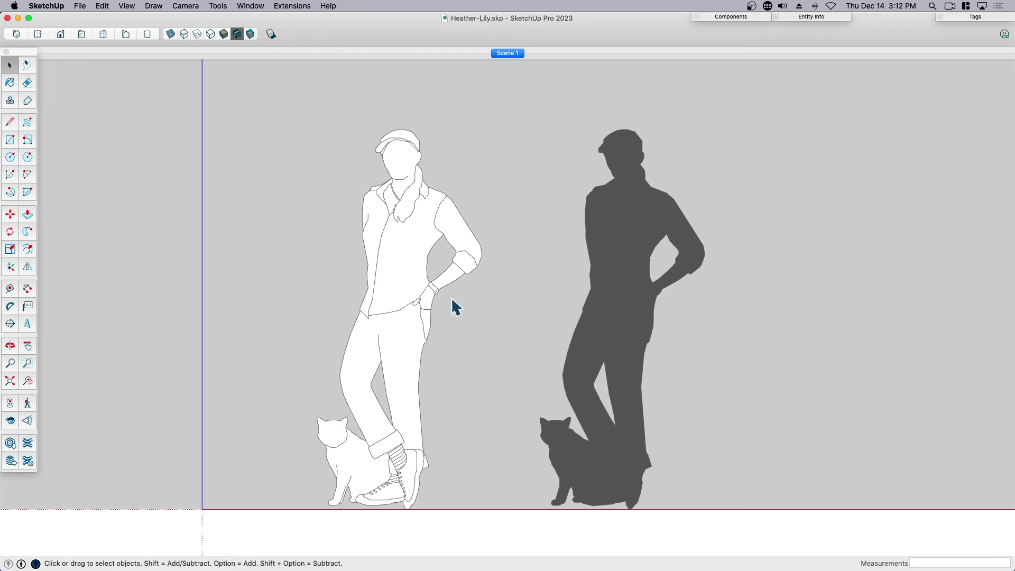
mouse_move(509, 72)
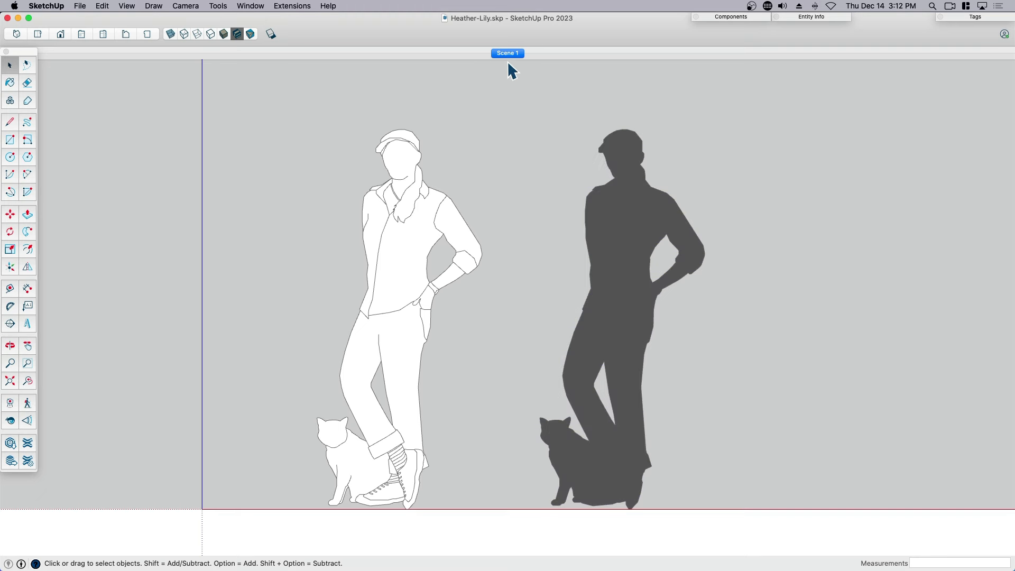
click(622, 296)
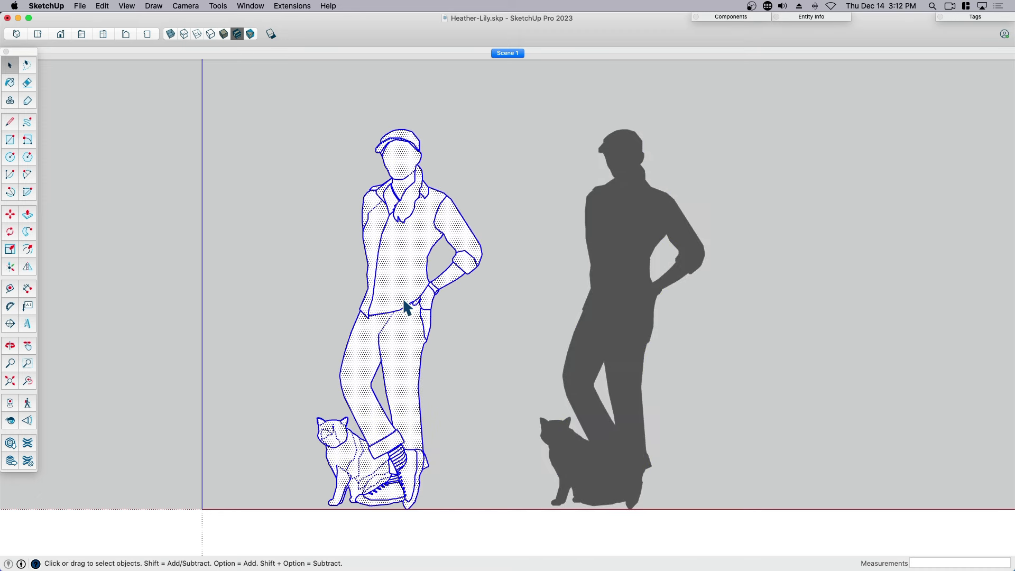
right_click(507, 53)
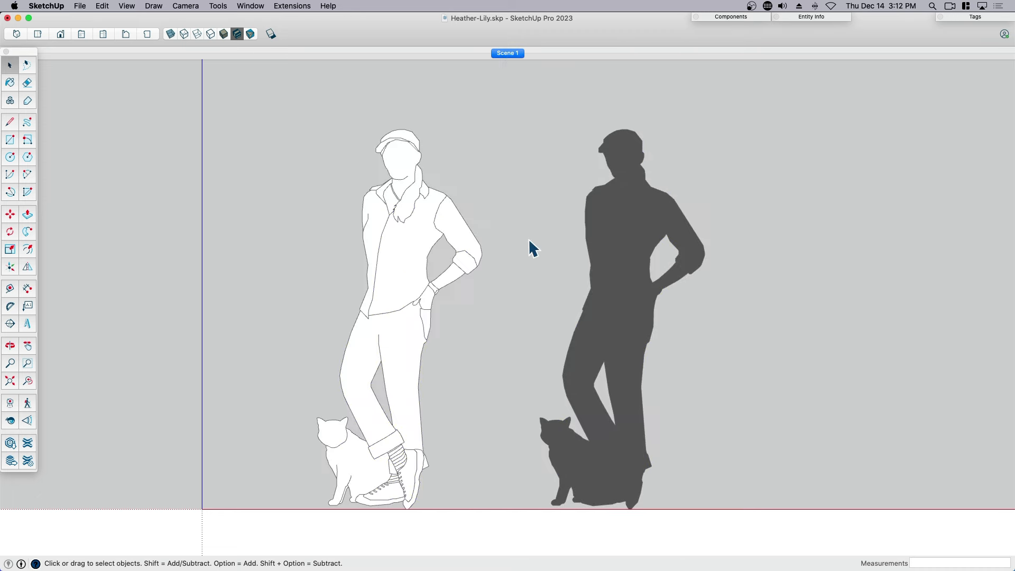
- Save the Heather-Lily model under a new name via Save As
click(79, 6)
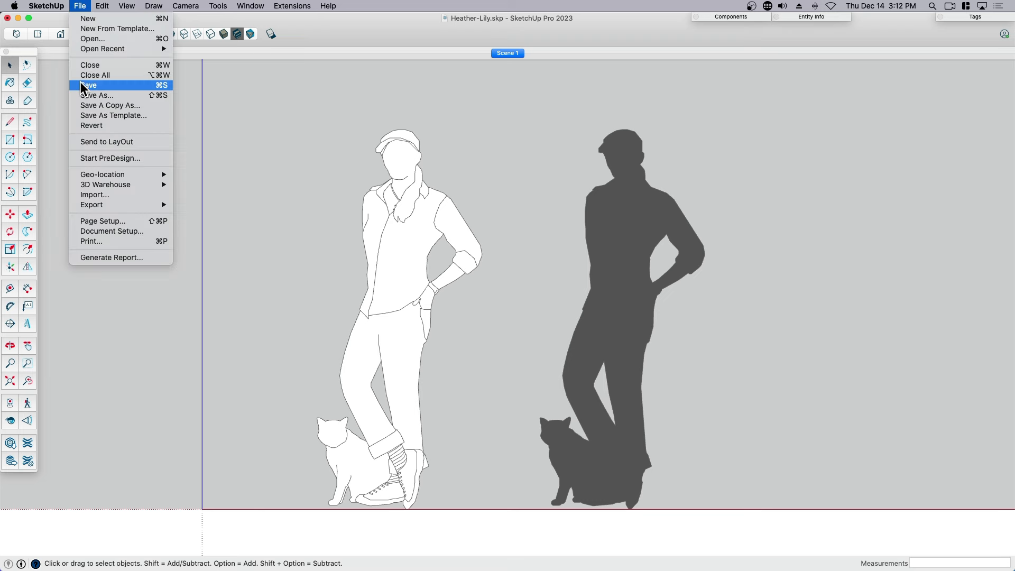
mouse_move(92, 100)
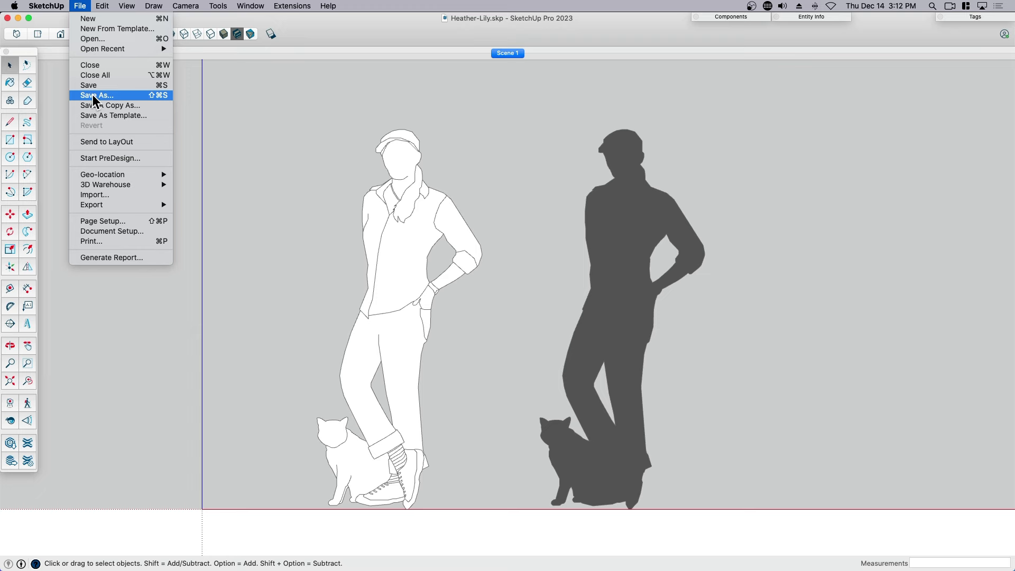
click(106, 141)
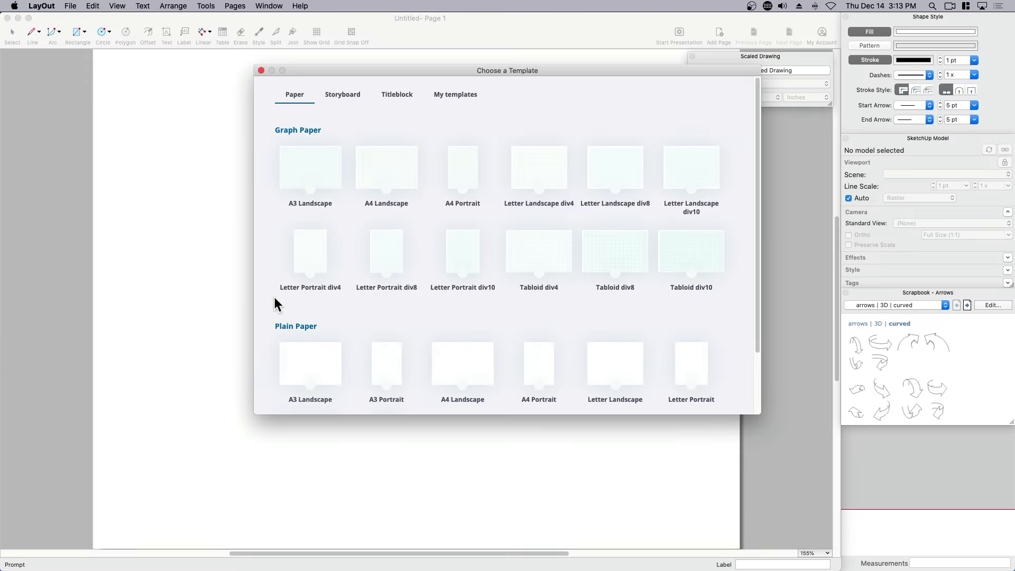
- Start a new LayOut document on Plain Paper A3 Landscape
scroll(down, 3)
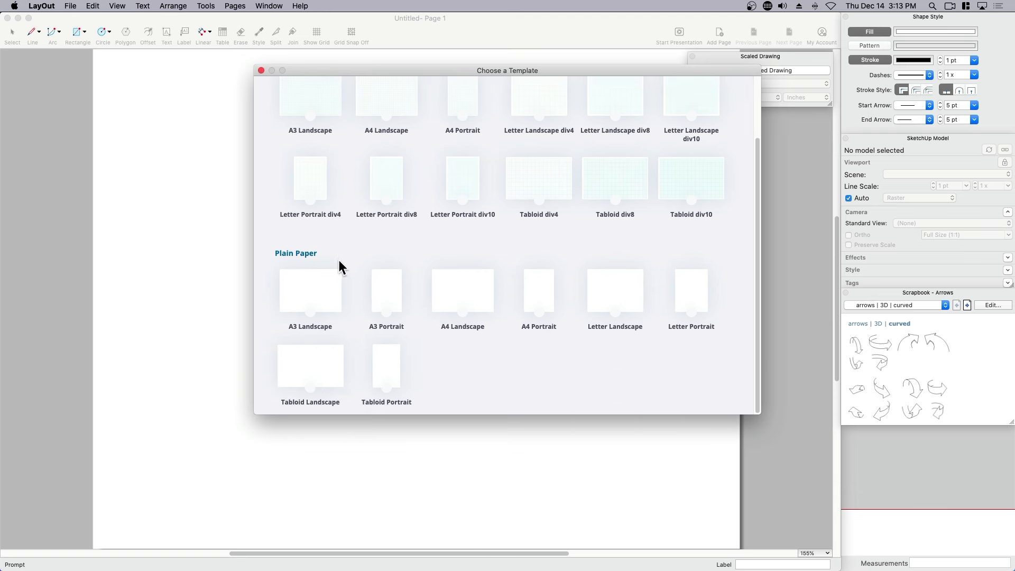
mouse_move(318, 293)
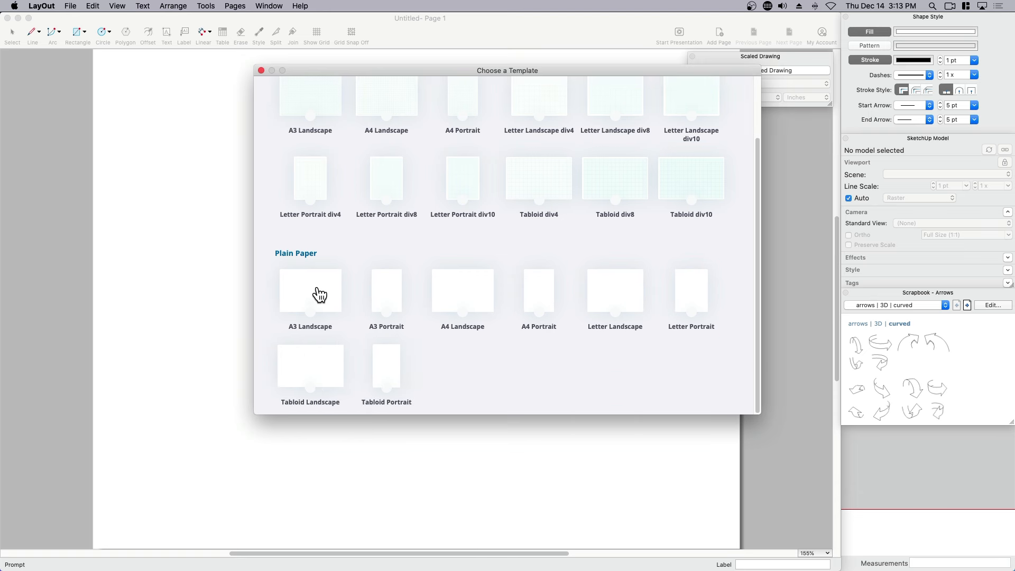
click(311, 290)
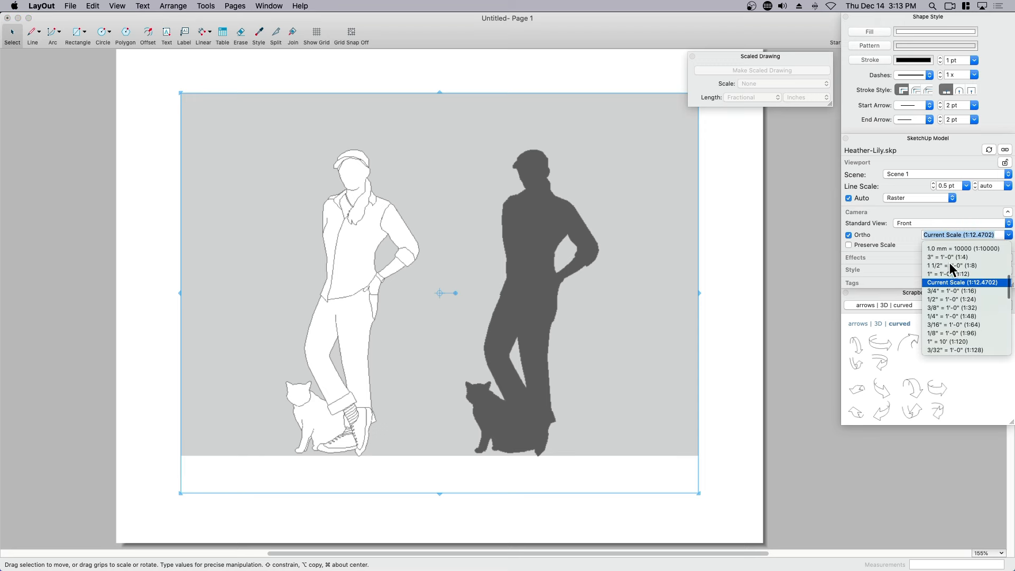
mouse_move(939, 283)
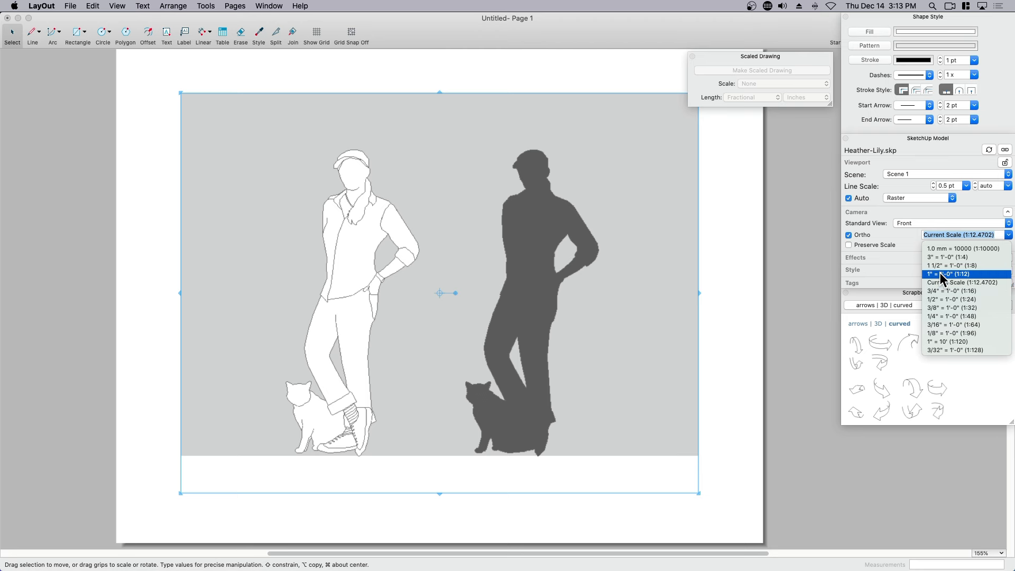
- Set the figures viewport to 1" = 1'-0" scale rendered as Vector
click(948, 274)
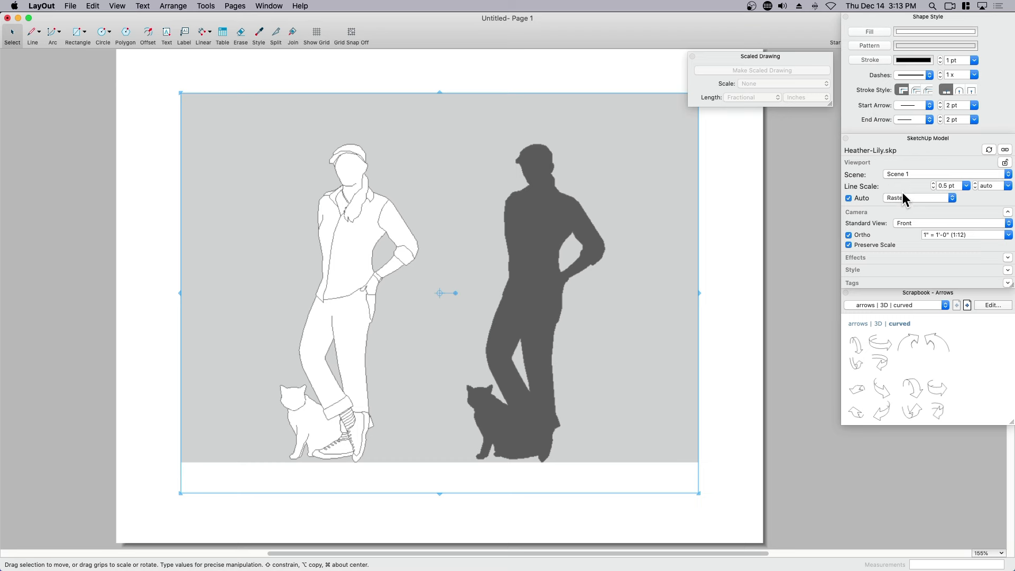
click(918, 197)
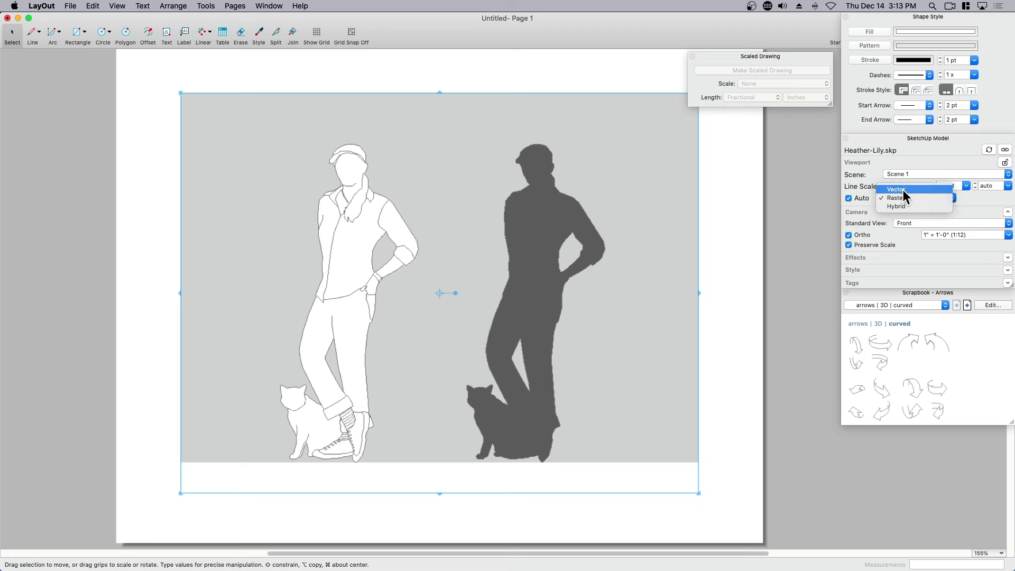
click(897, 189)
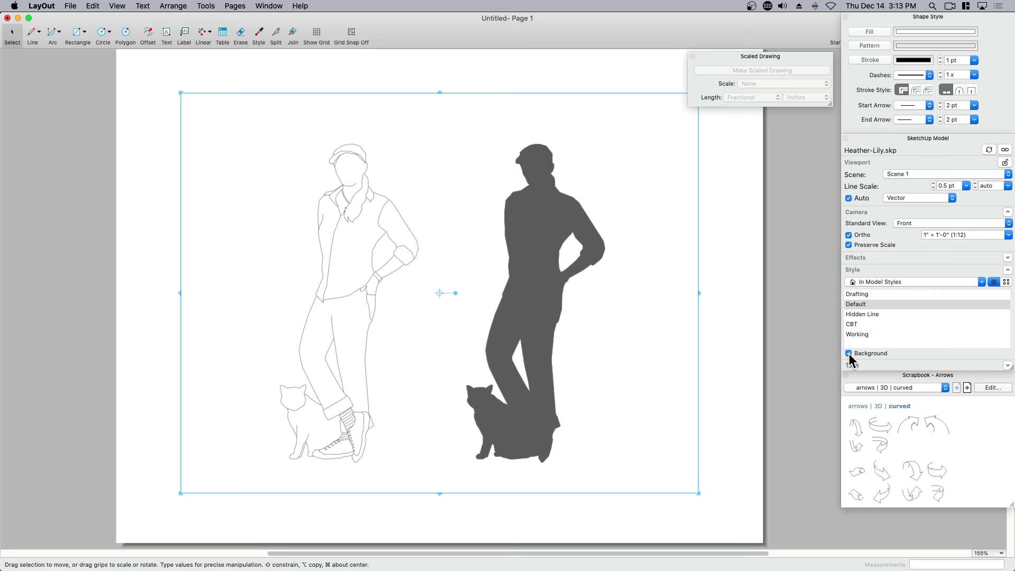
- Hide the grey background, crop the viewport to the outlined figure and duplicate it to the right
click(848, 353)
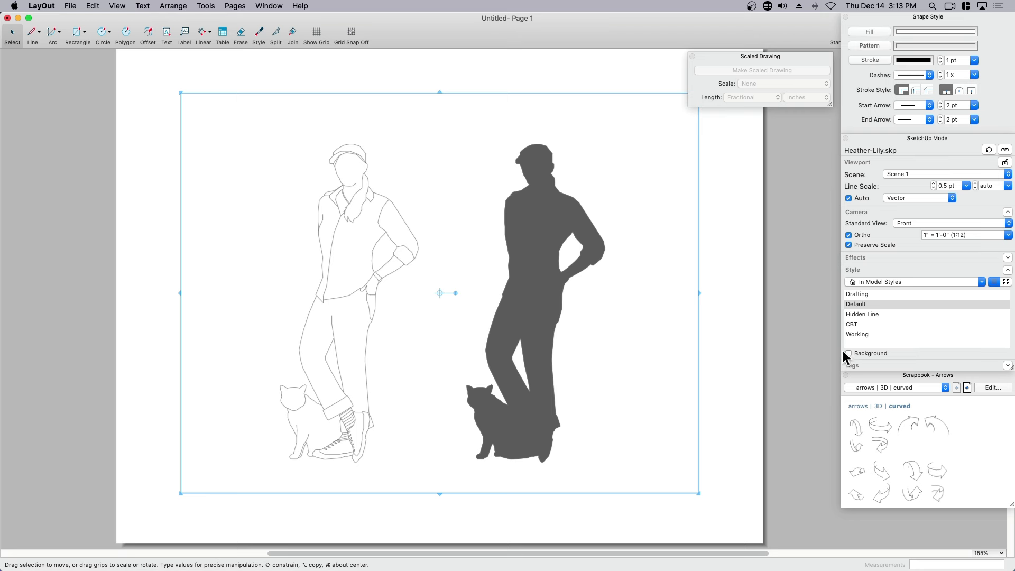
mouse_move(867, 275)
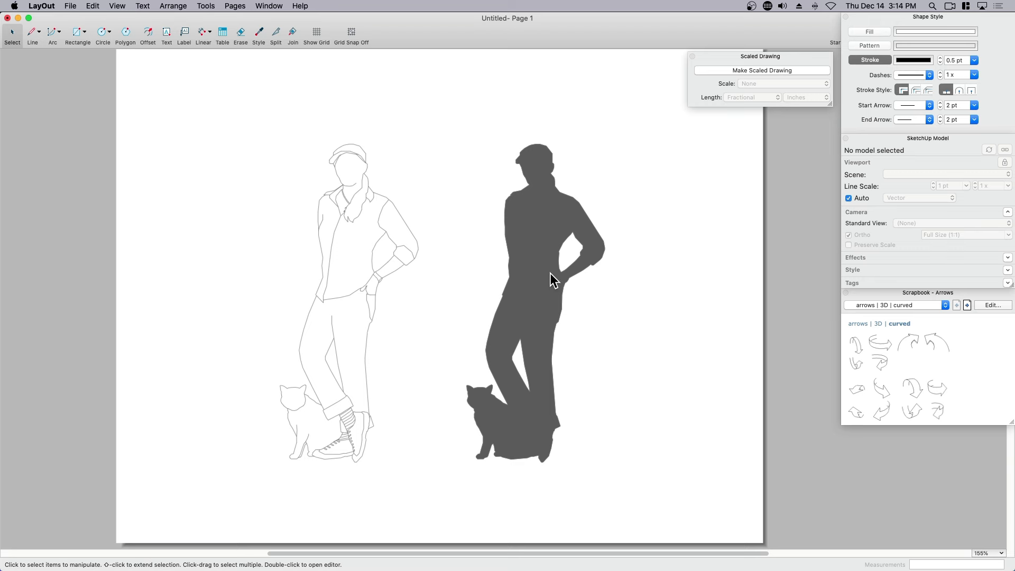
click(553, 279)
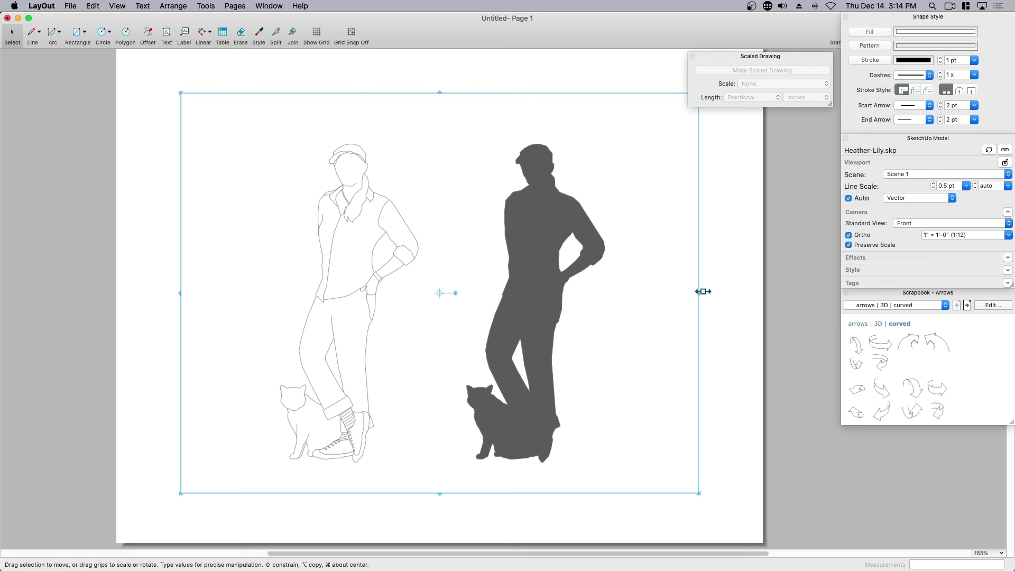
drag(702, 292, 426, 292)
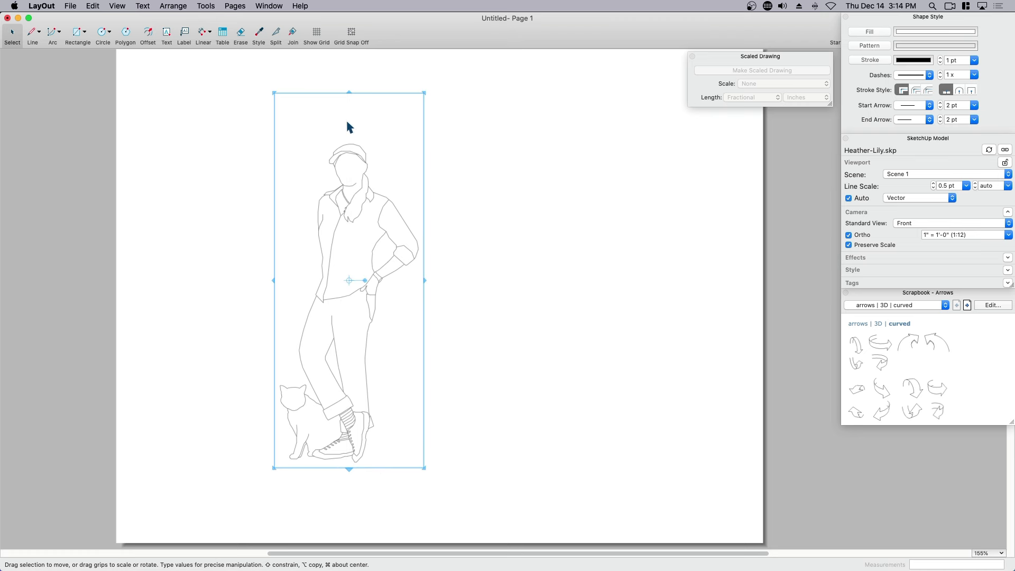
drag(348, 93, 356, 137)
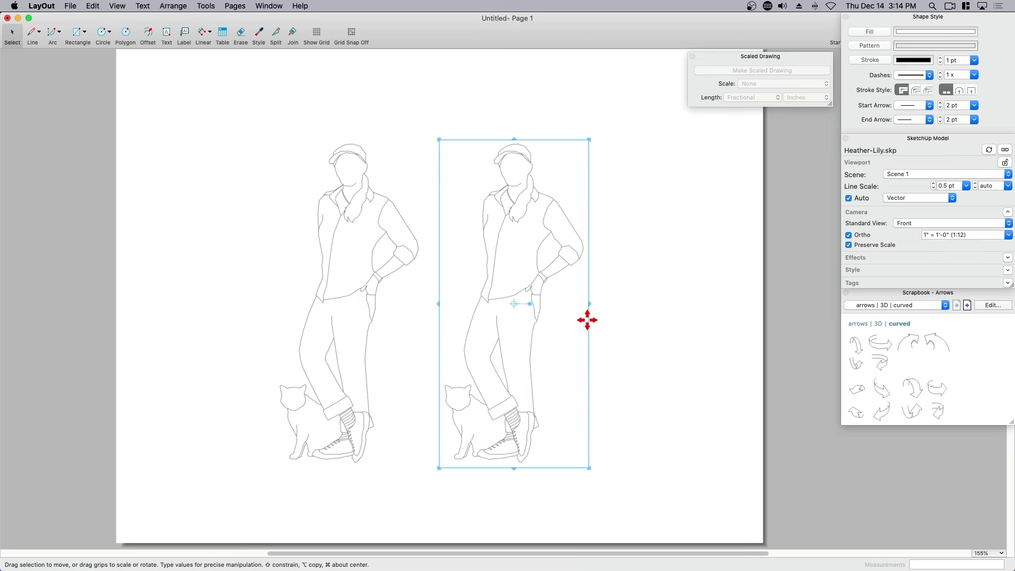
- Reframe the copied viewport onto the whole silhouette and set it beside the outlined figure
drag(588, 320, 726, 301)
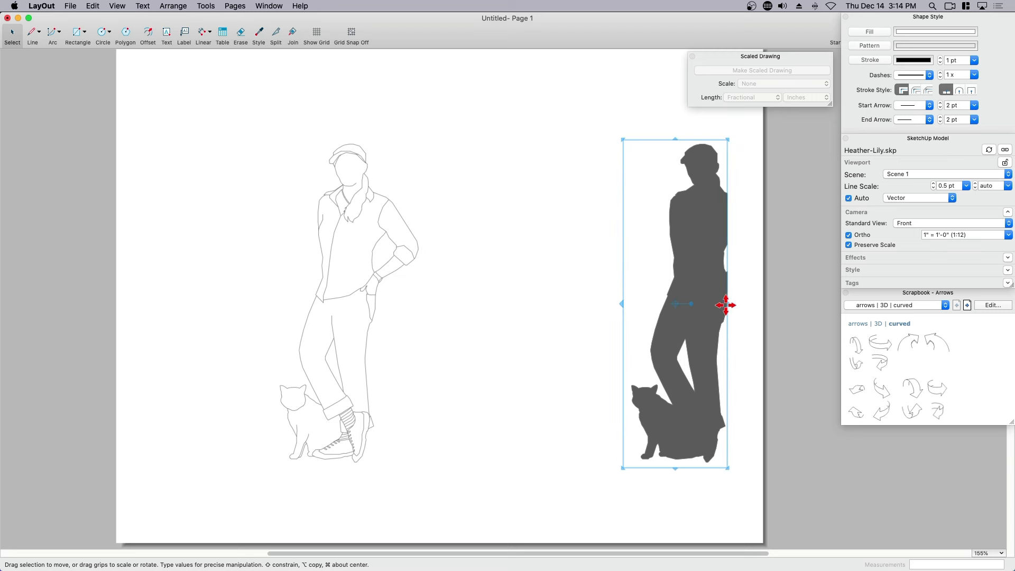
drag(727, 305, 712, 351)
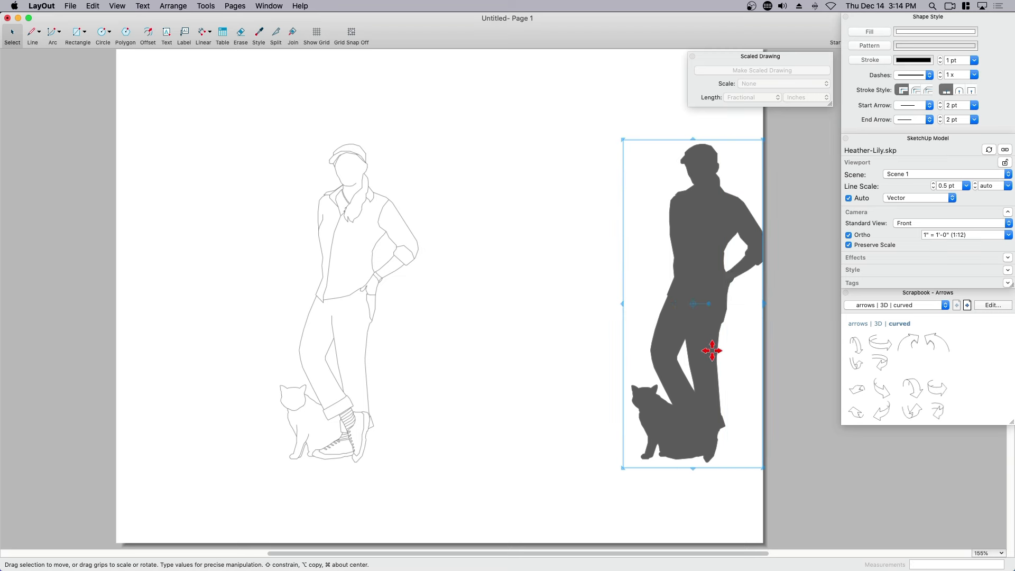
drag(692, 302, 537, 303)
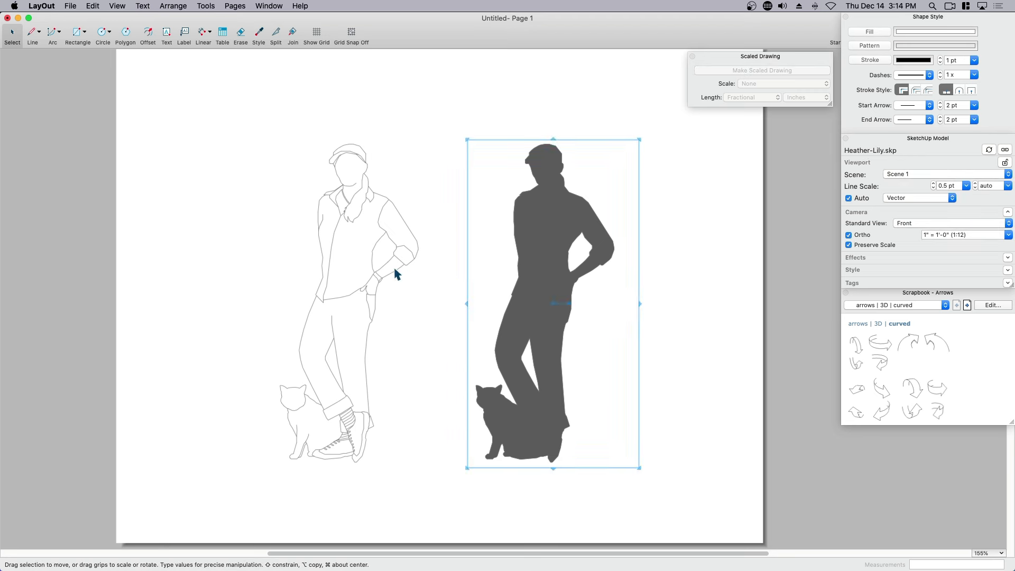
mouse_move(538, 324)
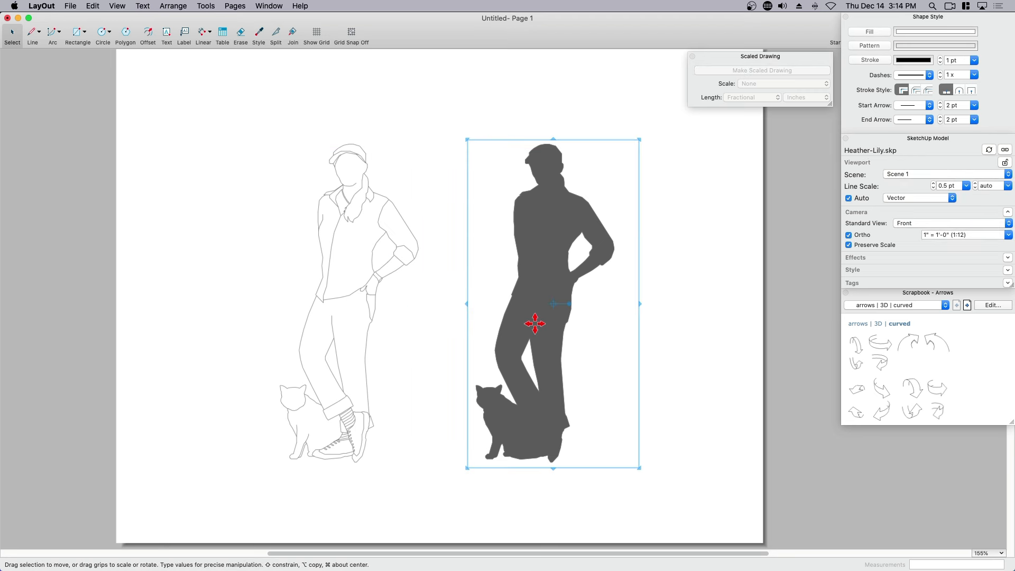
mouse_move(454, 276)
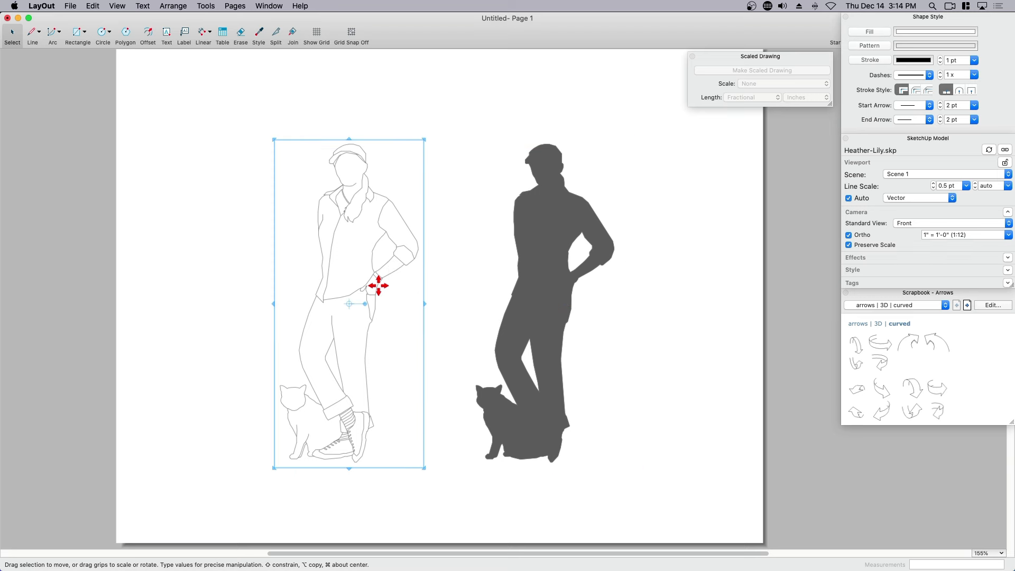
- Explode both figure viewports into editable drawn shapes
right_click(530, 311)
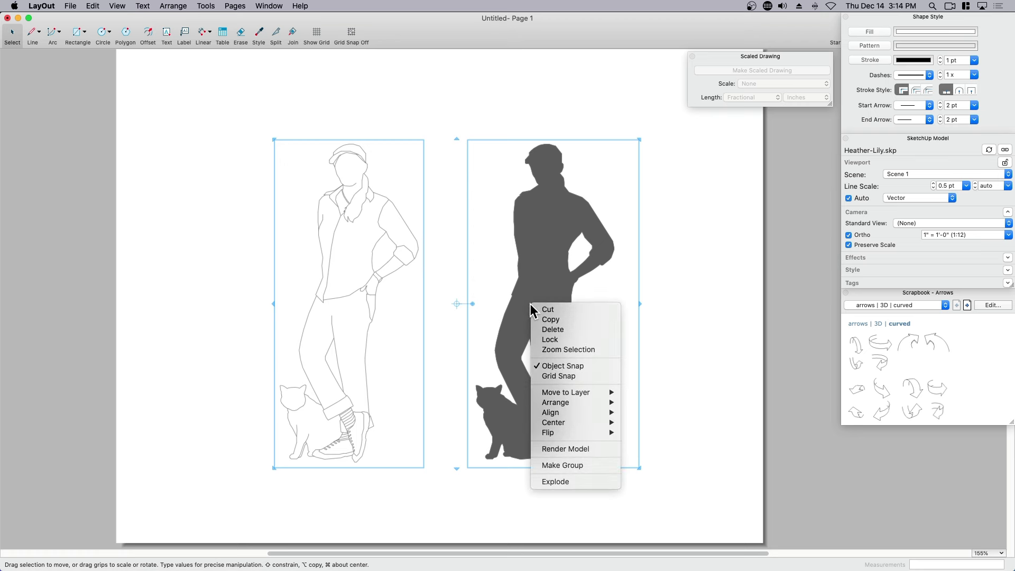
mouse_move(563, 432)
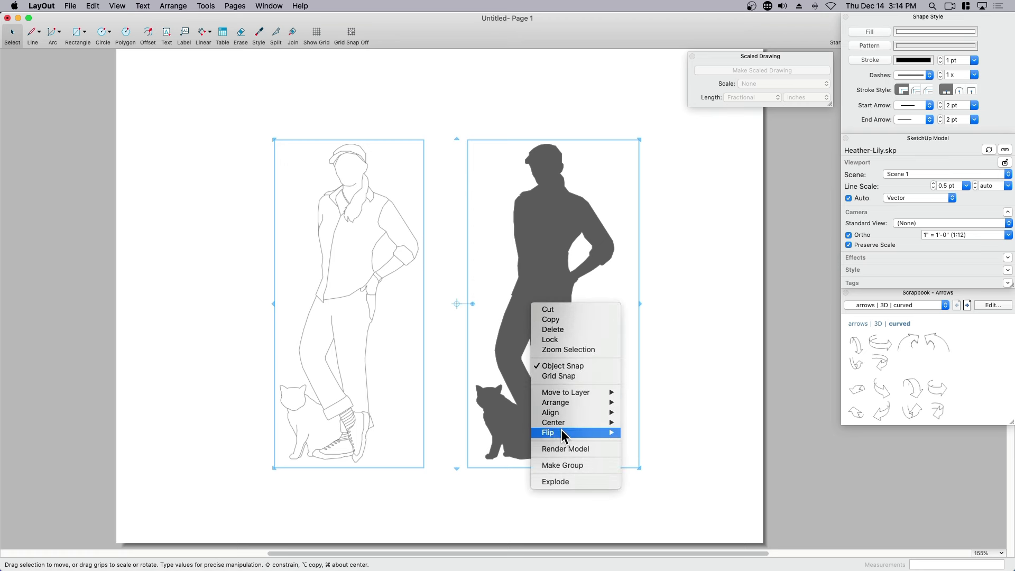
mouse_move(554, 482)
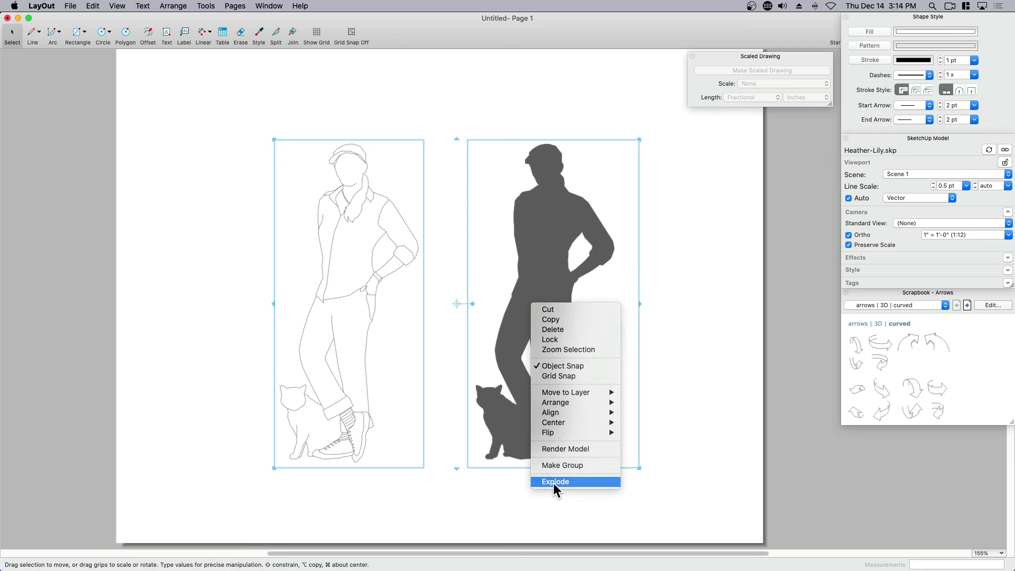
click(555, 482)
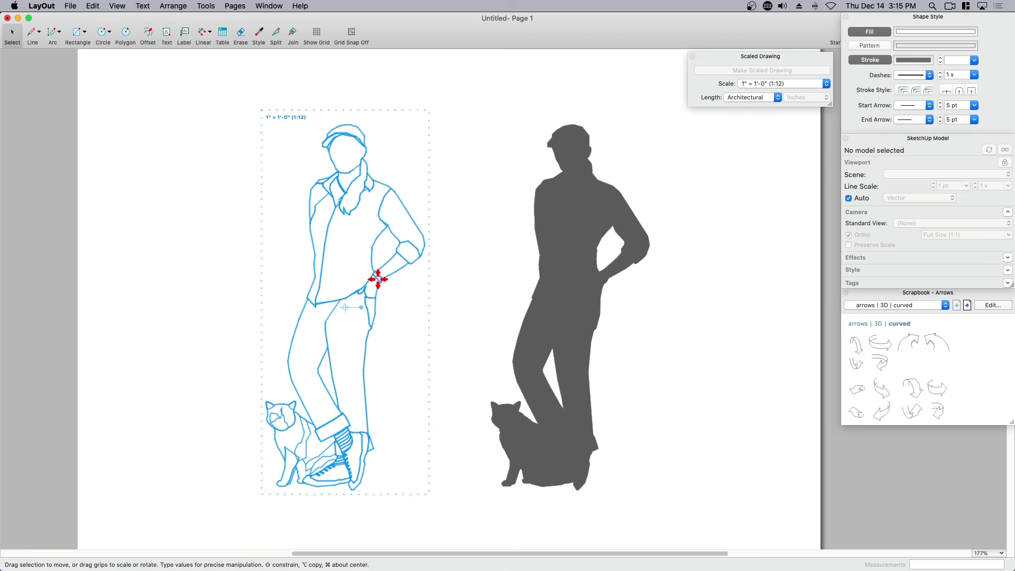
- Set the outlined figure's line stroke to 2 pt in Shape Style
click(453, 325)
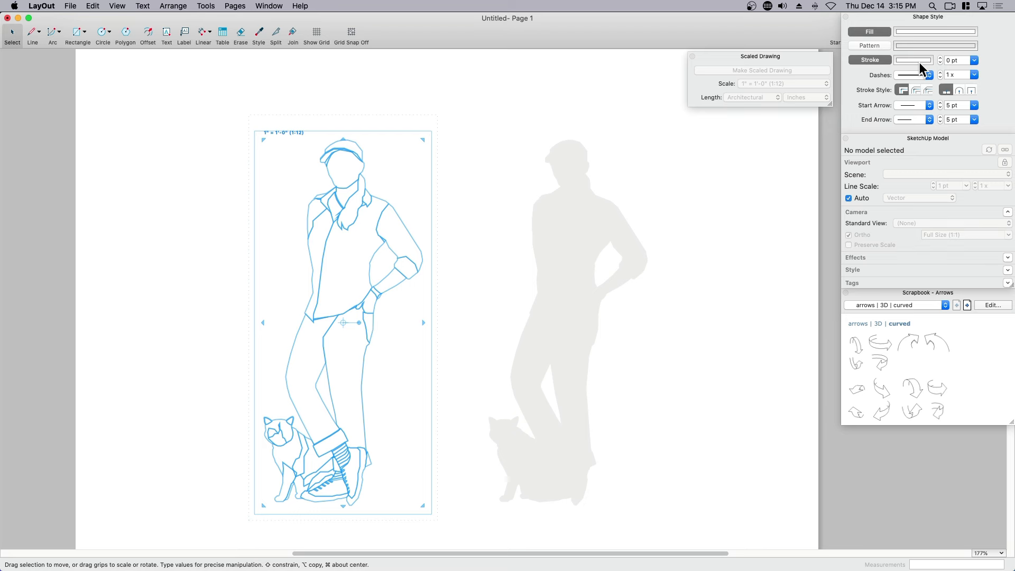
click(914, 59)
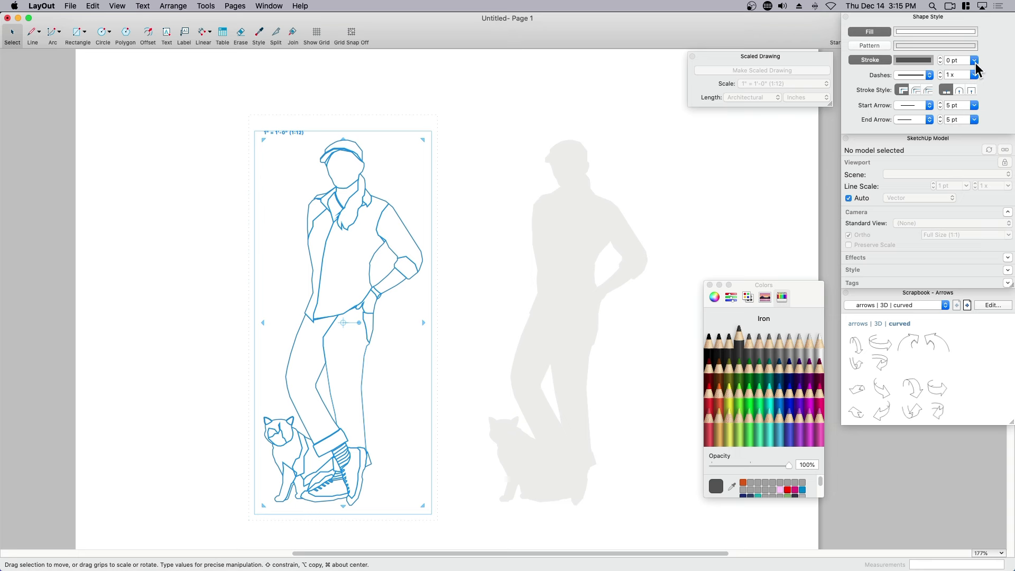
click(973, 59)
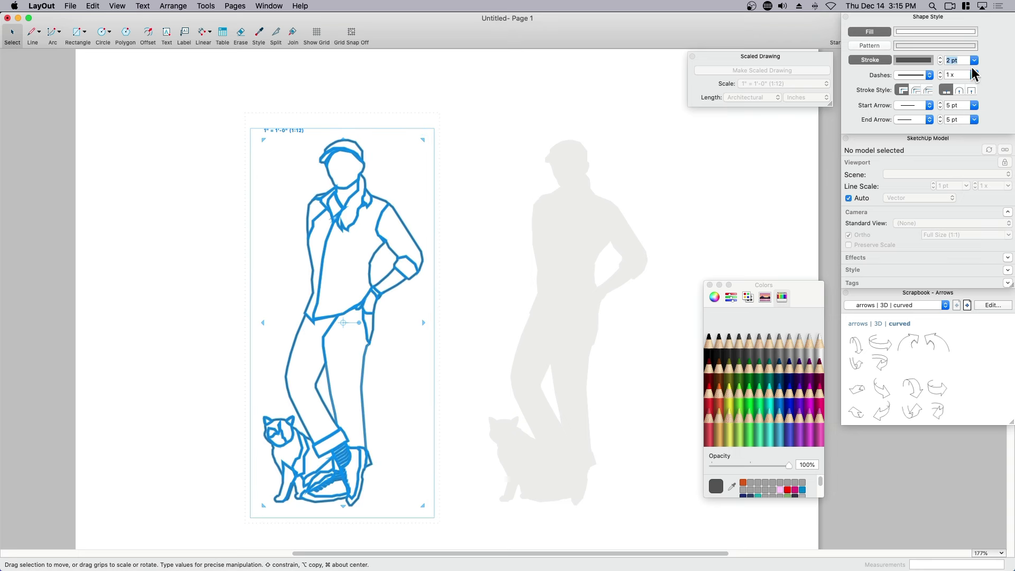
click(942, 59)
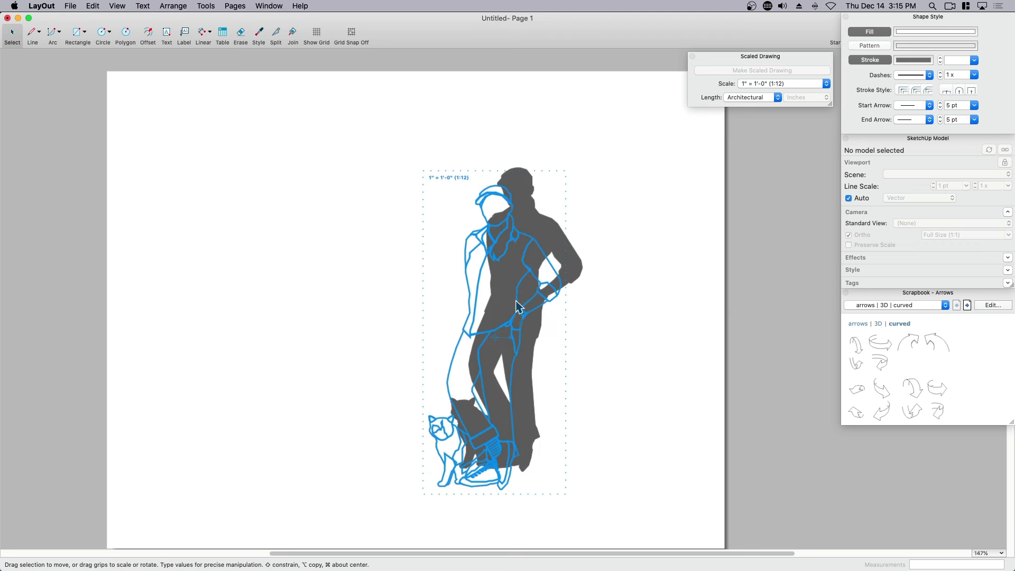
- Move the outlined figure back beside the silhouette and select it
right_click(519, 306)
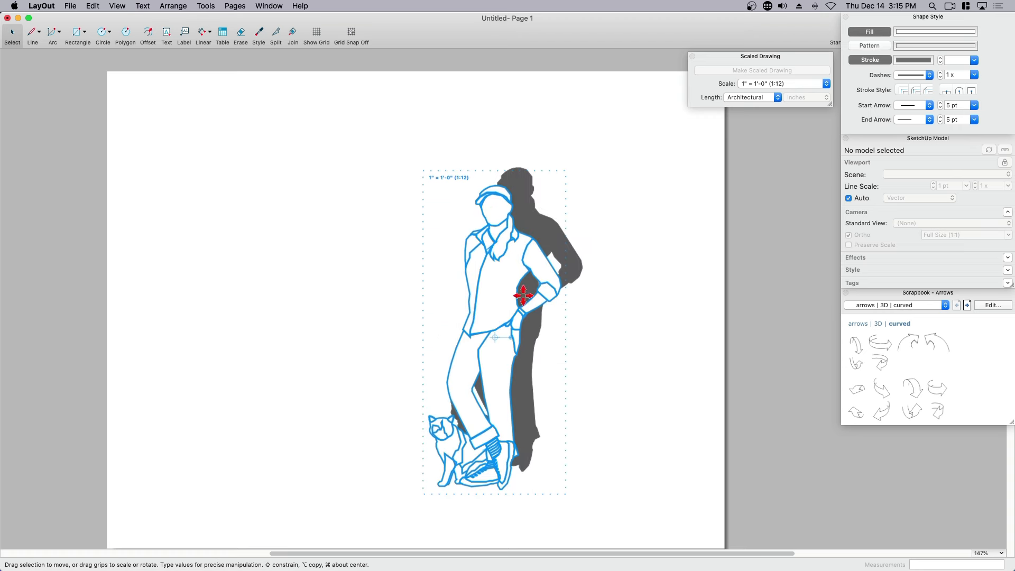
drag(520, 297, 508, 255)
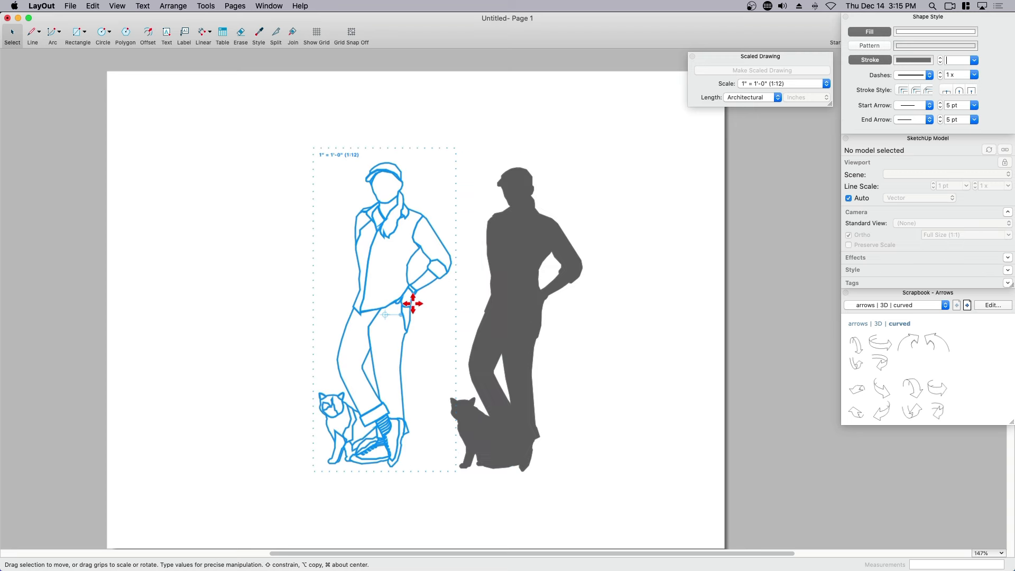
drag(412, 305, 379, 314)
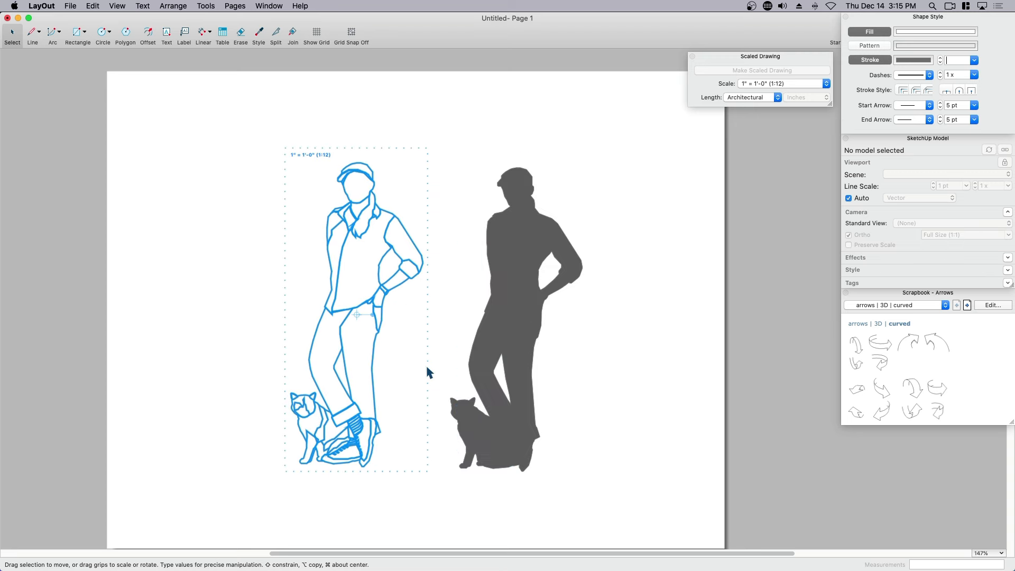
mouse_move(436, 368)
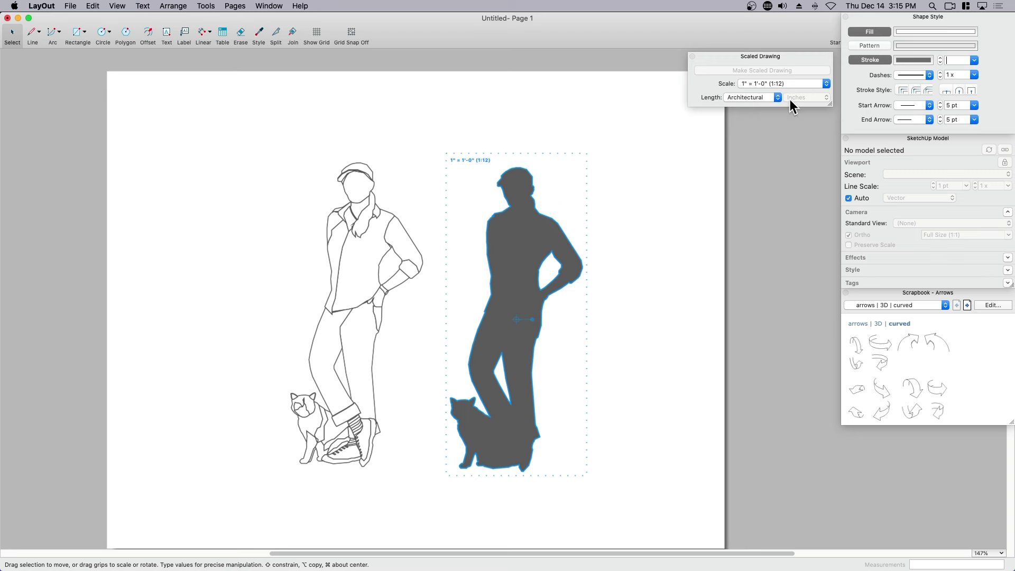
- Keep the figures as scaled drawings at 1" = 1'-0" (1:12)
click(825, 83)
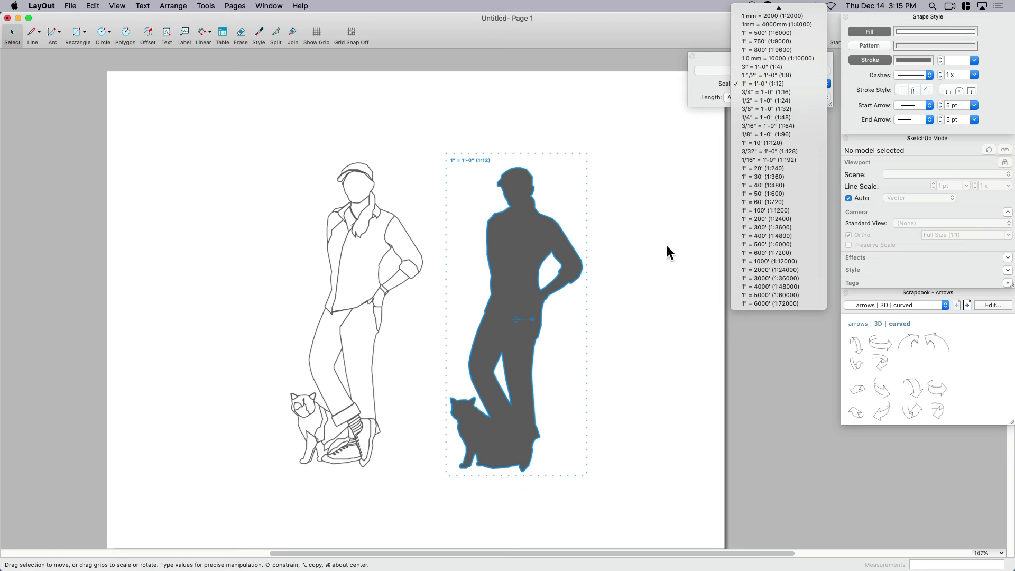
click(763, 84)
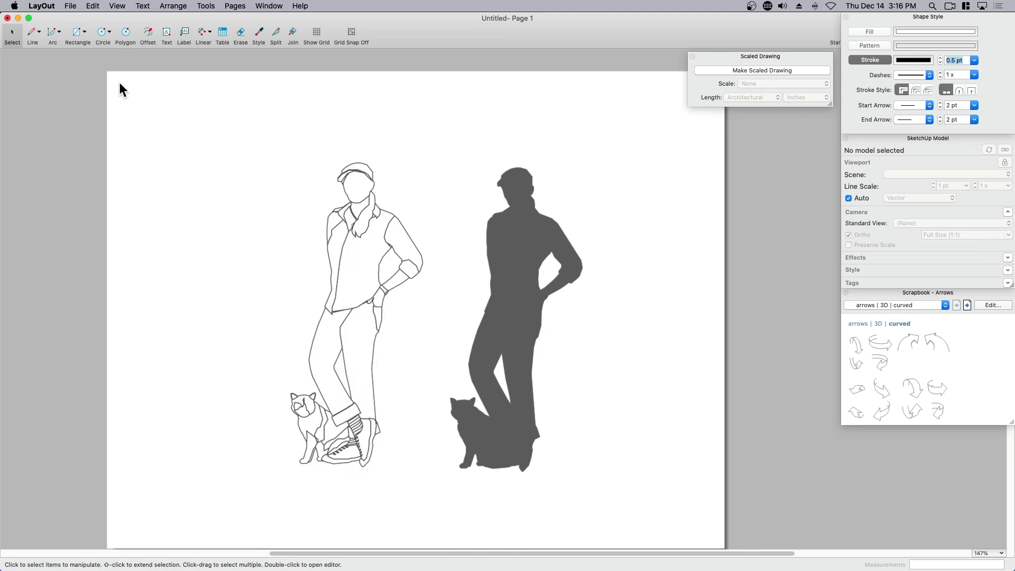
- Save the page as a new scrapbook named Heather&Lily
click(74, 5)
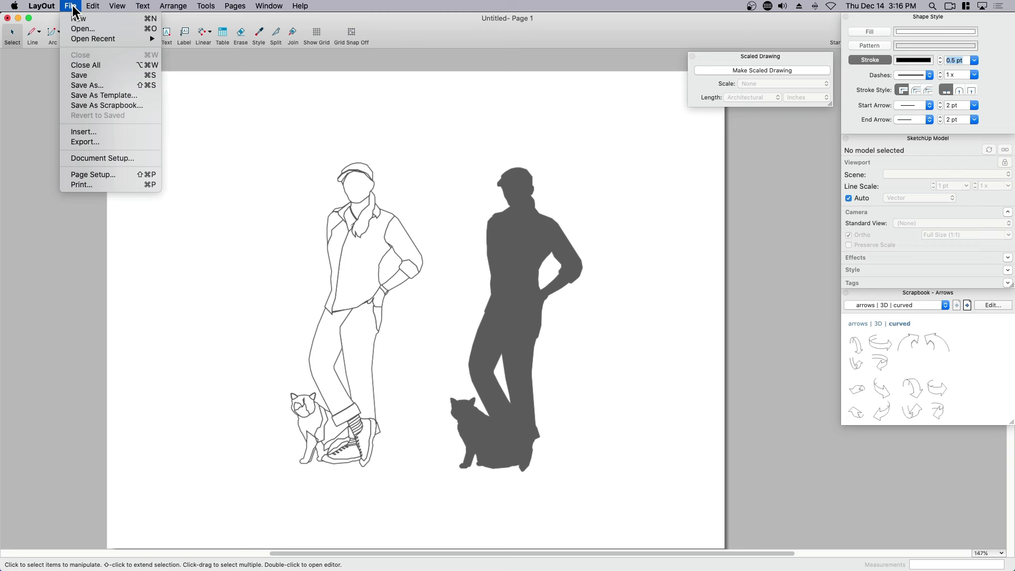
mouse_move(104, 114)
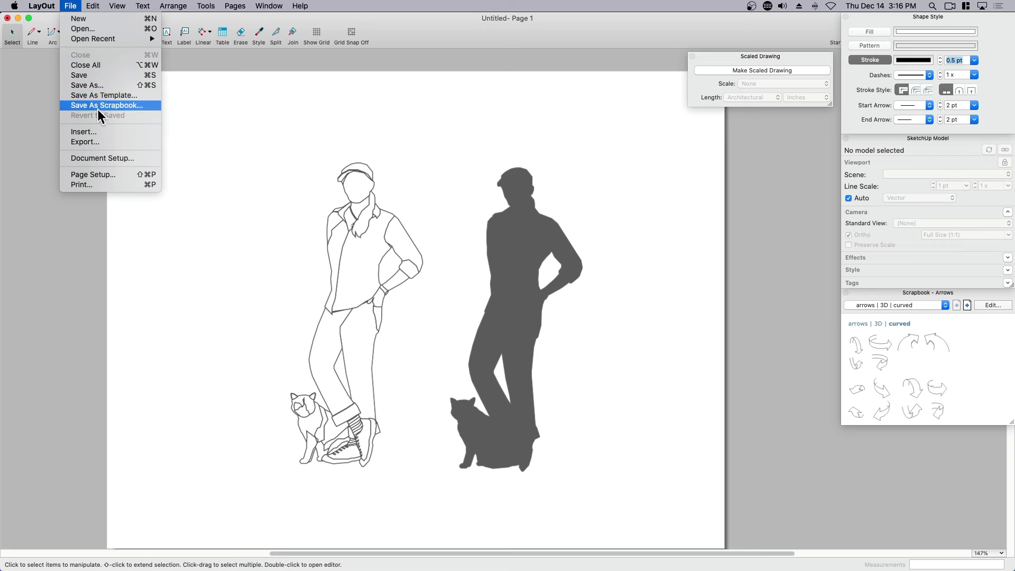
click(108, 104)
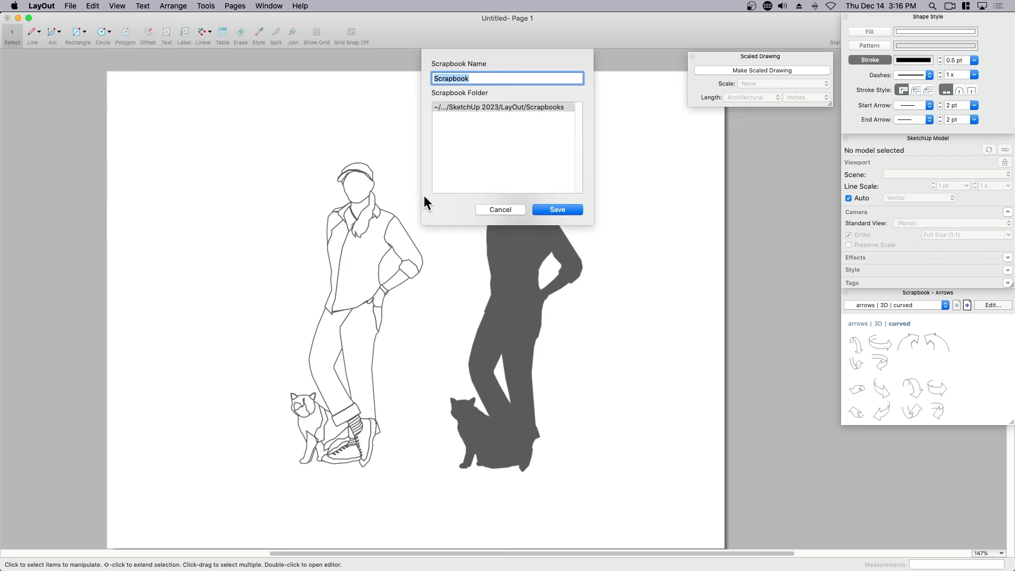
text(Heather&Lily)
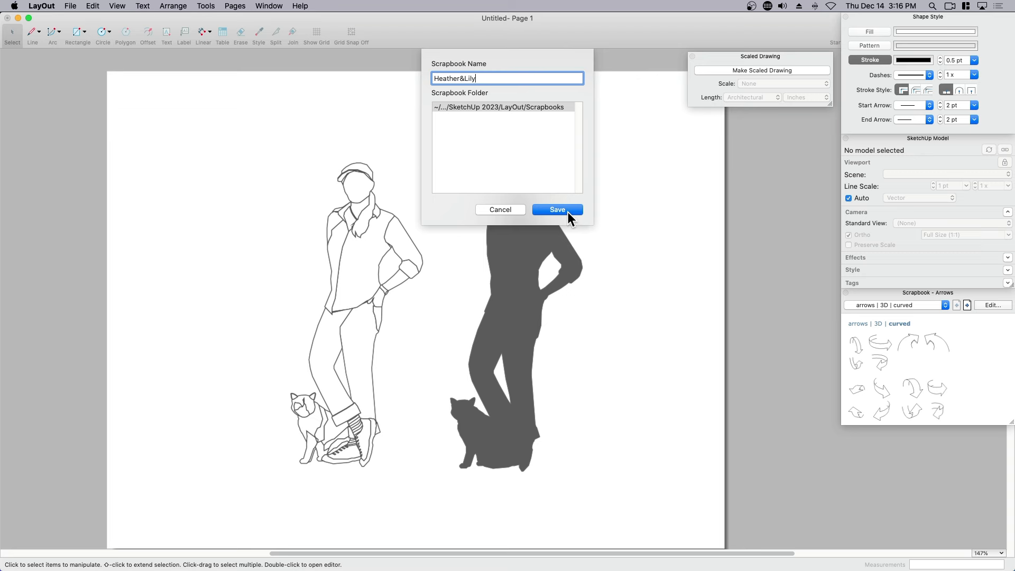
click(557, 209)
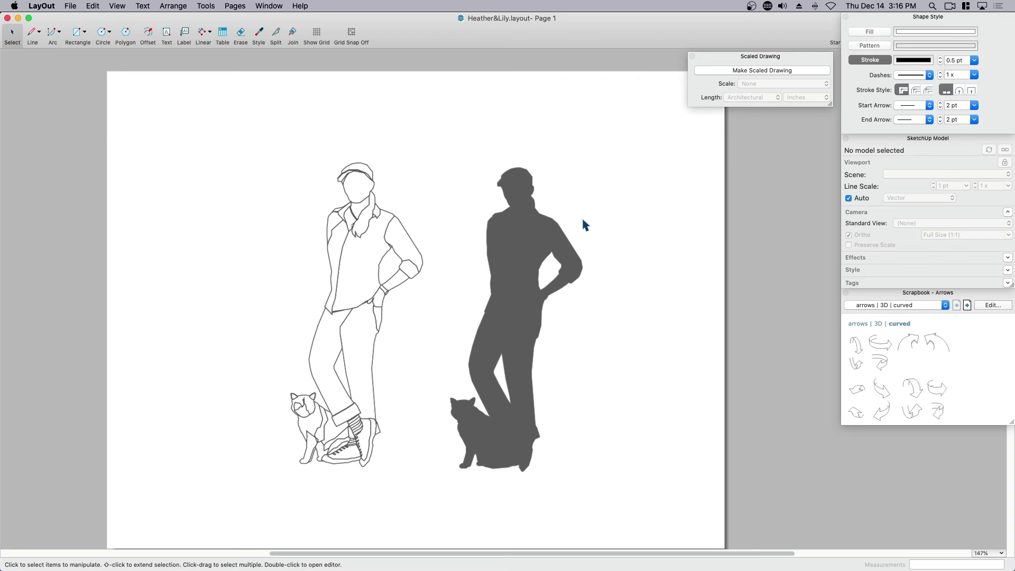
mouse_move(619, 252)
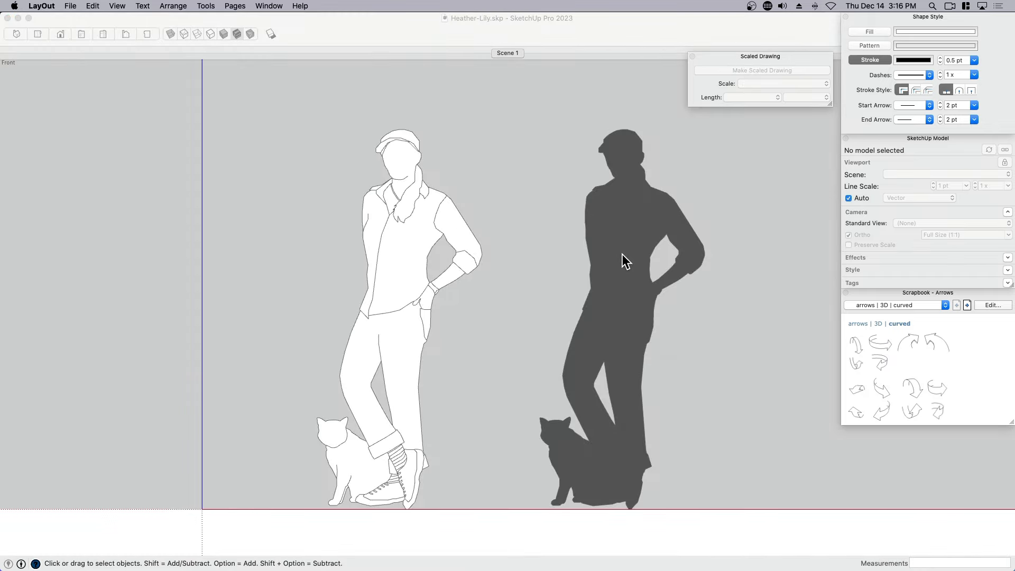
- Bring Kitchen.layout forward and show the scrapbook list, now including Heather&Lily
click(72, 5)
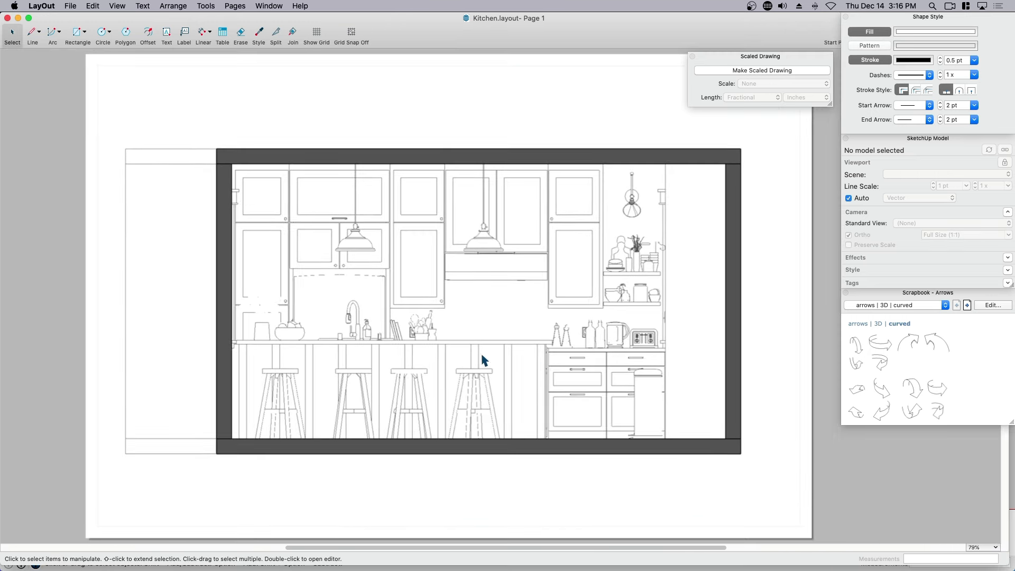
click(897, 304)
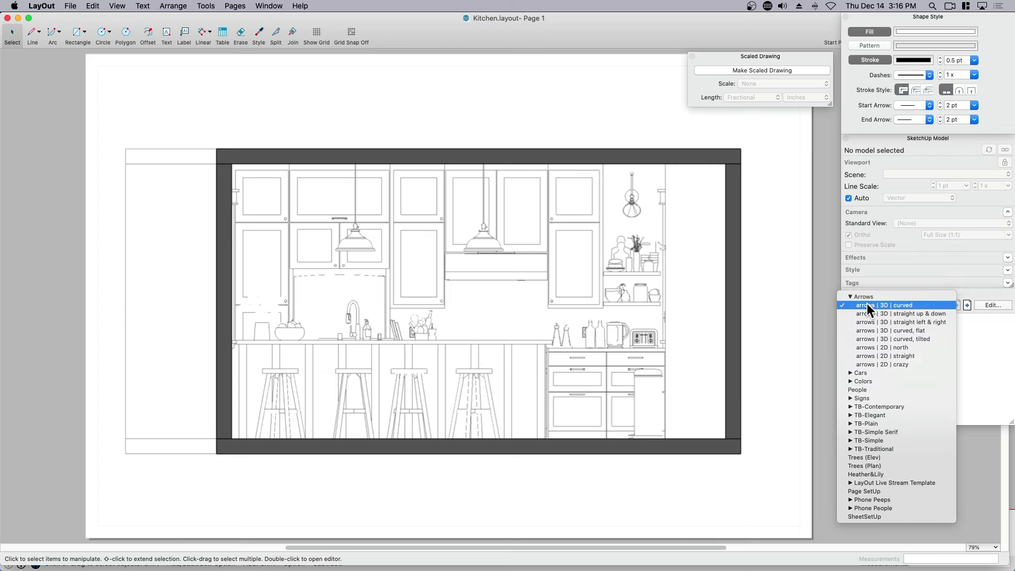
mouse_move(865, 474)
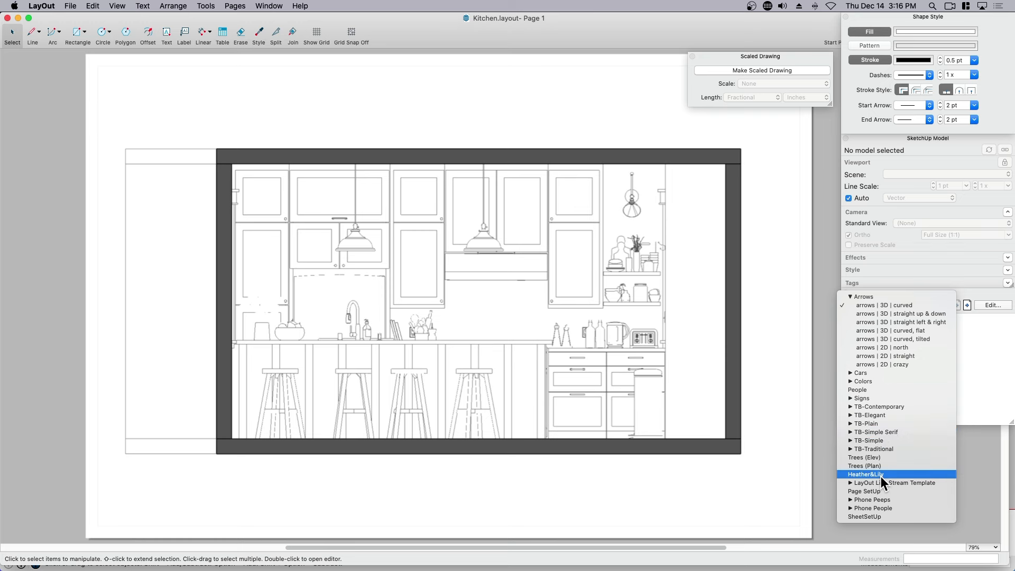
mouse_move(903, 477)
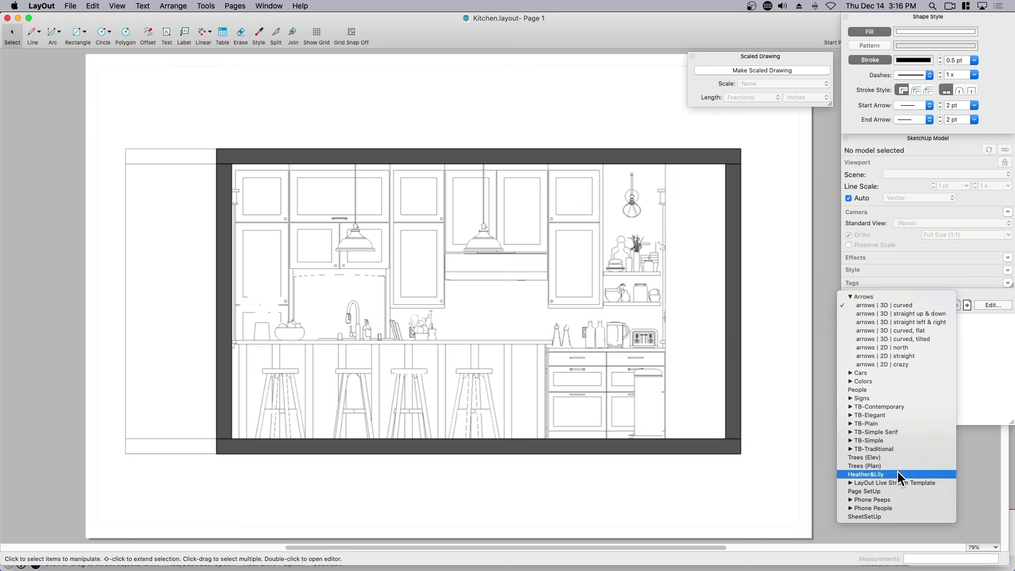
mouse_move(872, 476)
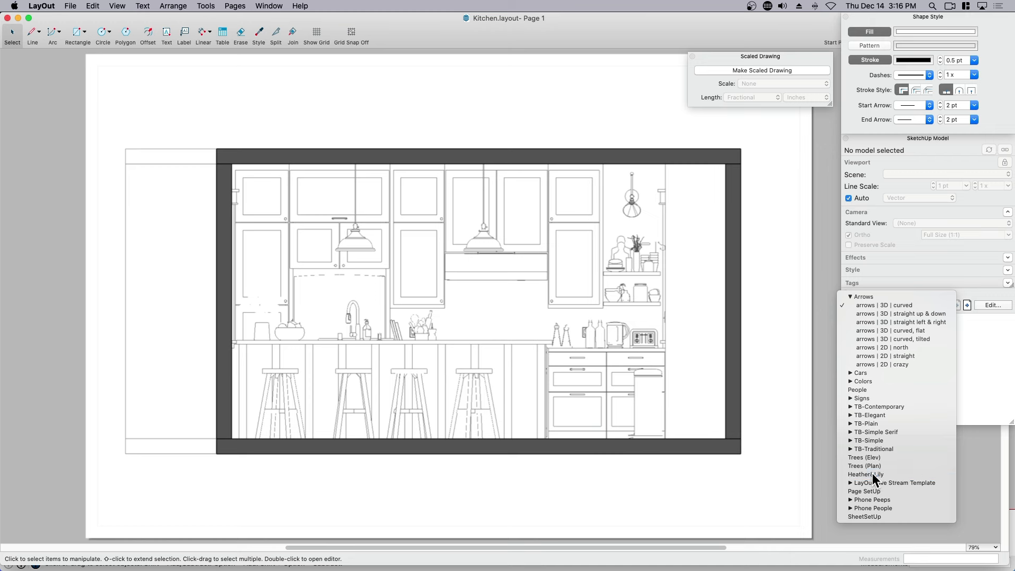
- Place the Heather&Lily line-drawn figure into the kitchen elevation
click(866, 474)
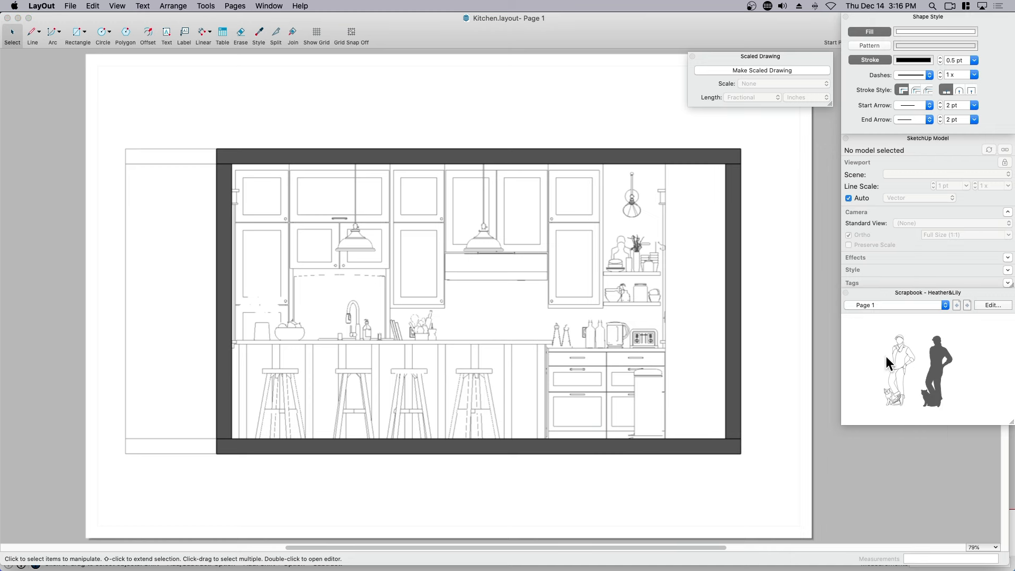
mouse_move(903, 369)
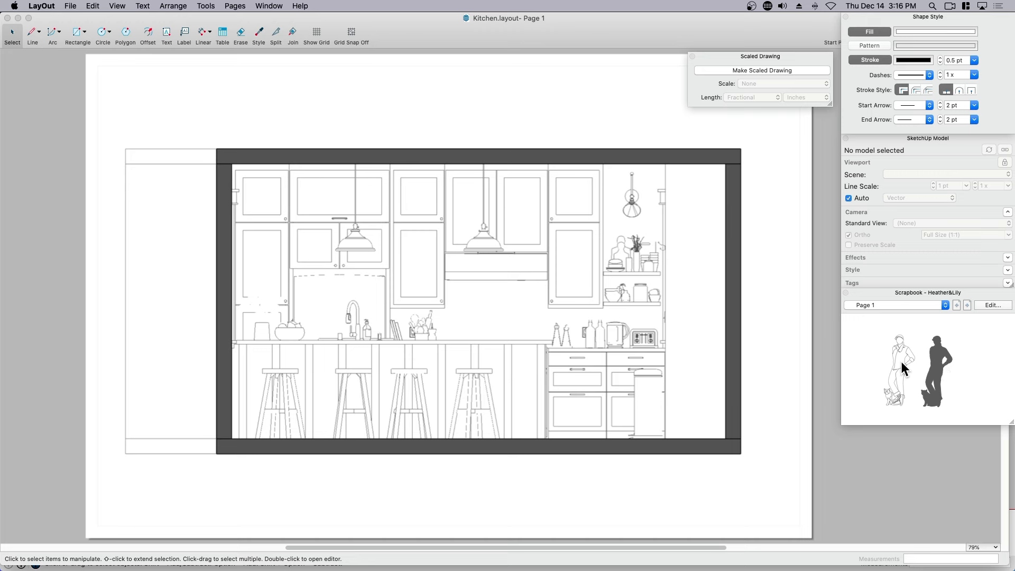
drag(898, 369, 518, 311)
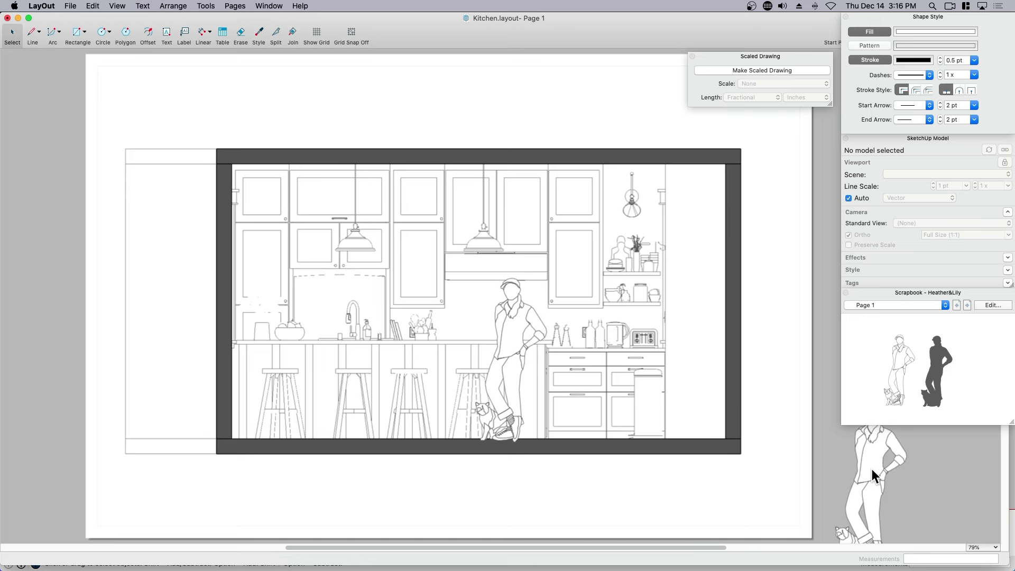
- Add a small People scrapbook figure by the stools and show its scale options
click(897, 305)
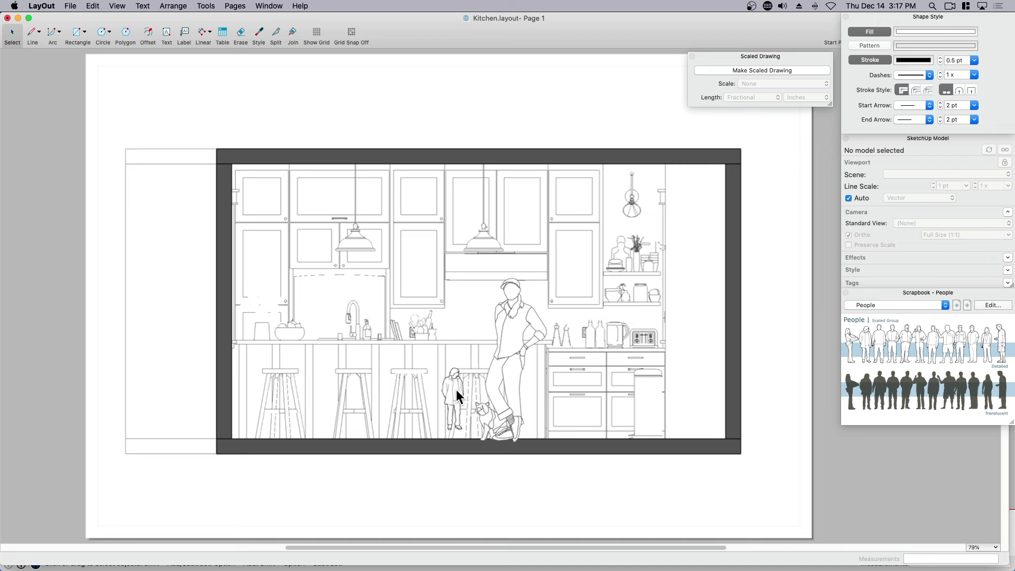
click(452, 399)
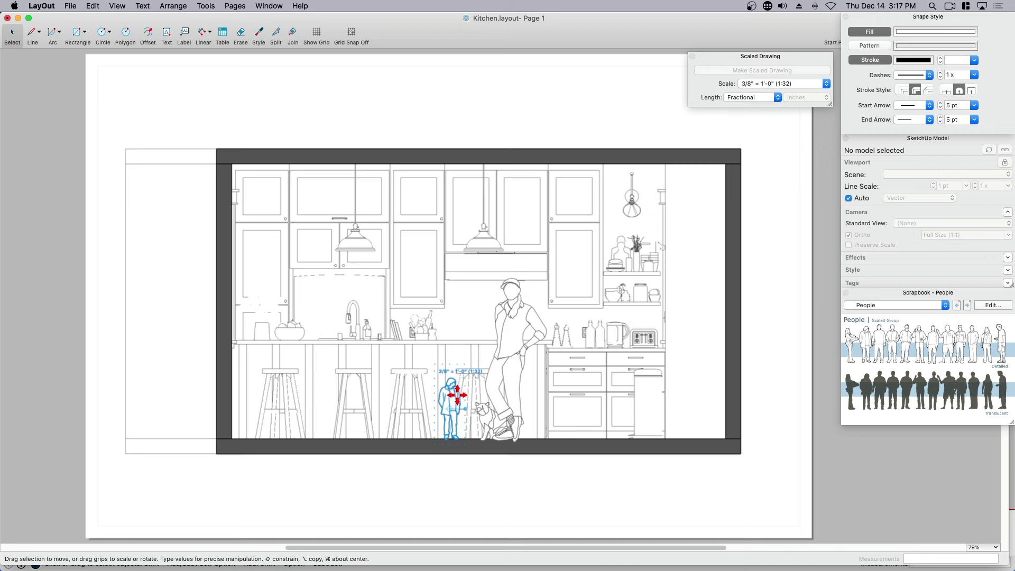
click(825, 84)
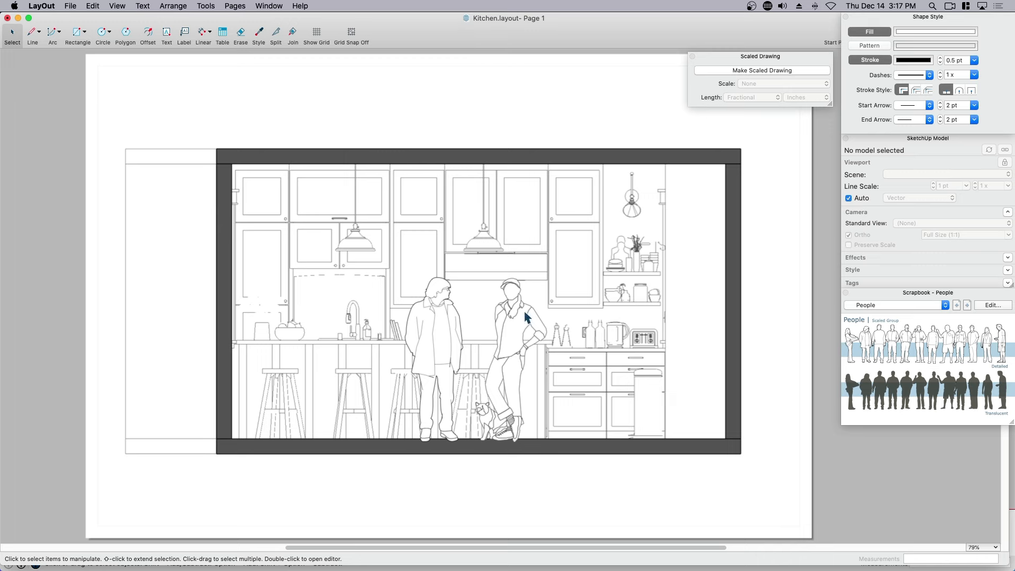
click(434, 339)
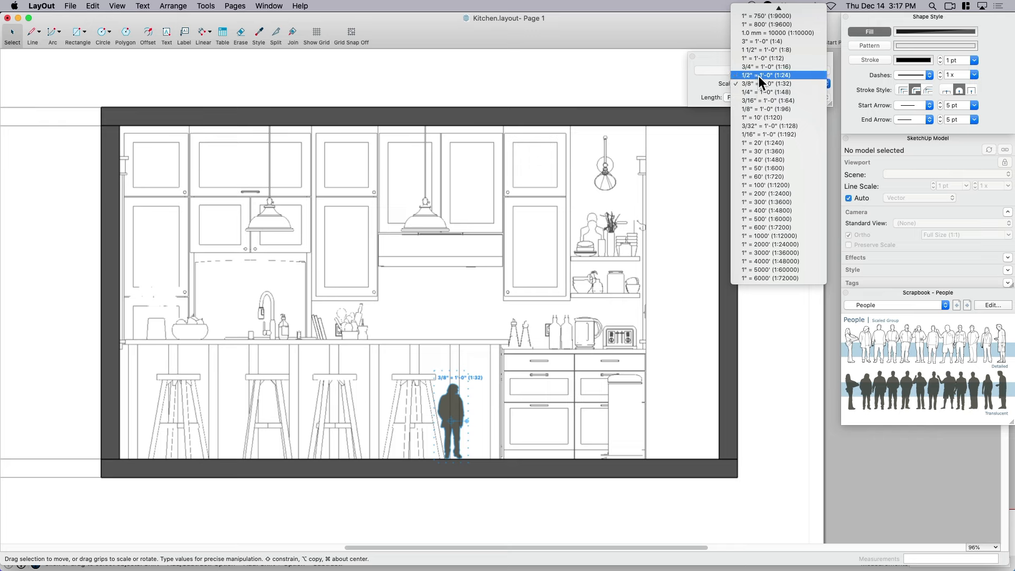
- Scale the person silhouette to 1" = 1'-0" and bring up the Heather&Lily silhouette to place beside it
click(755, 57)
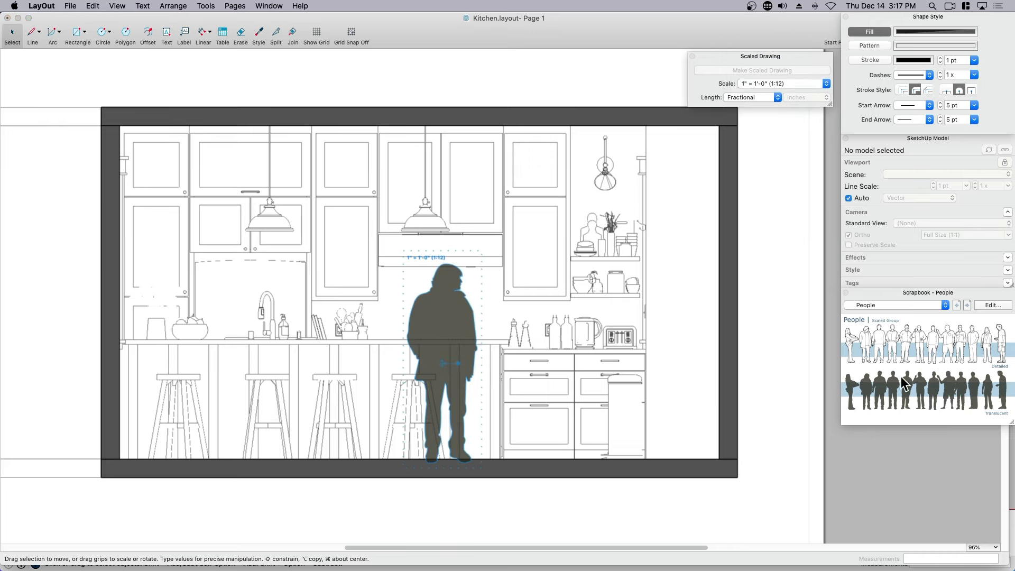
click(895, 305)
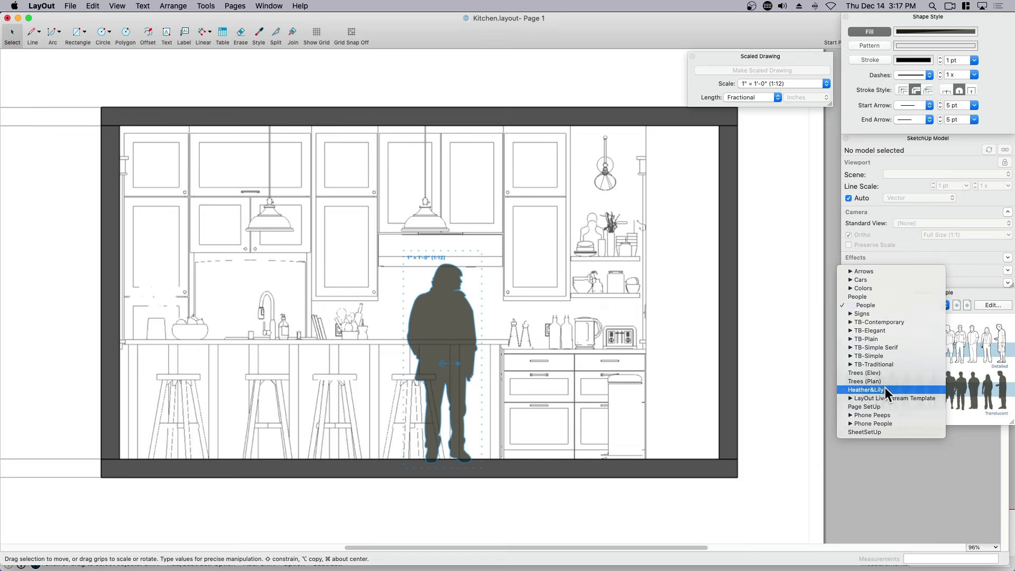
click(865, 389)
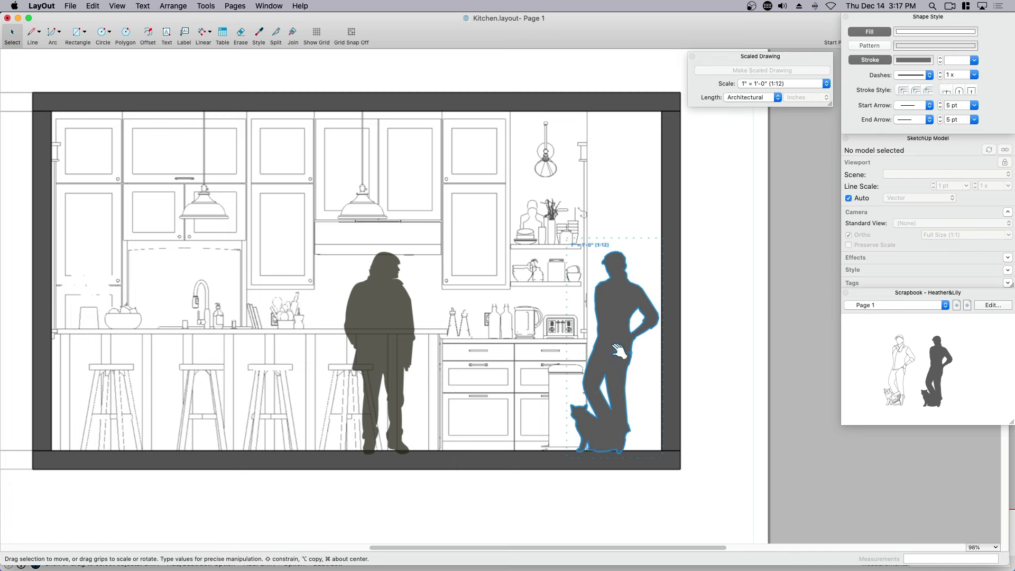
mouse_move(636, 402)
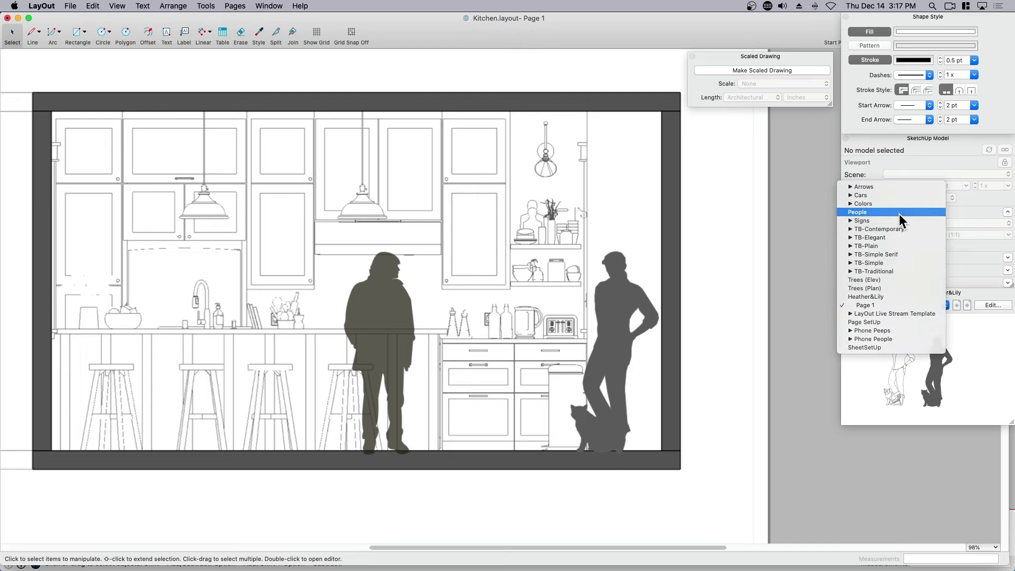
click(857, 212)
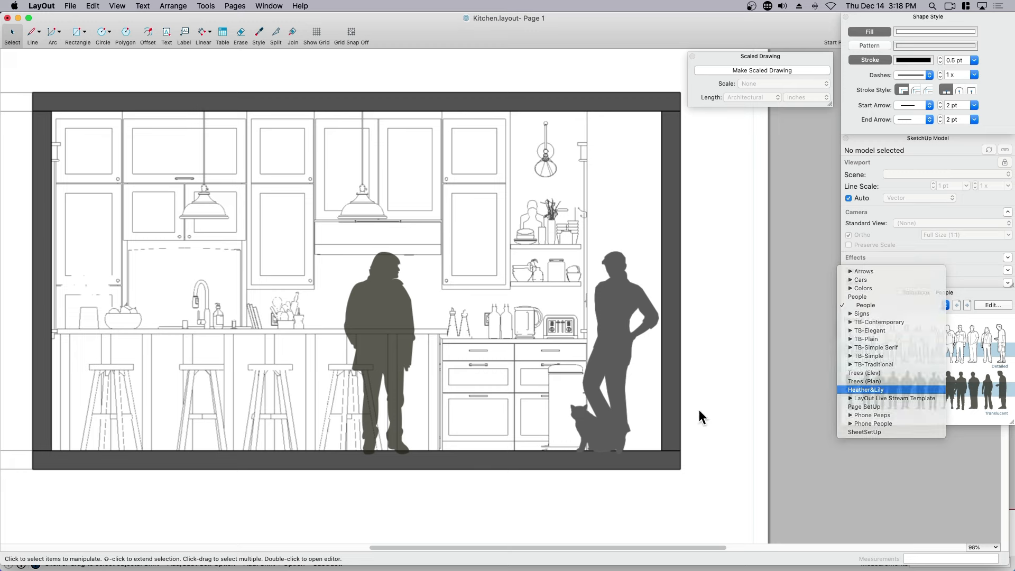
click(865, 389)
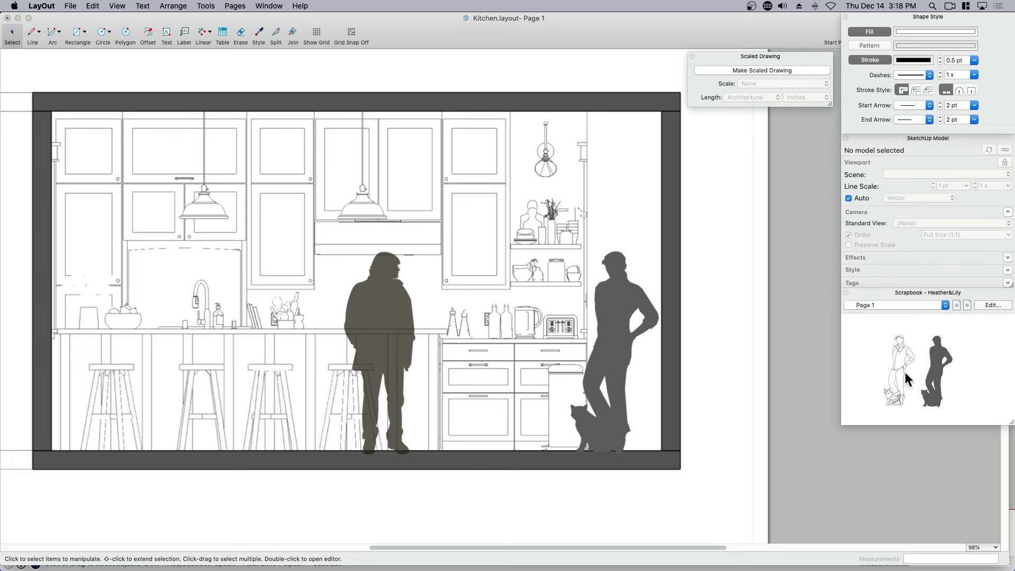